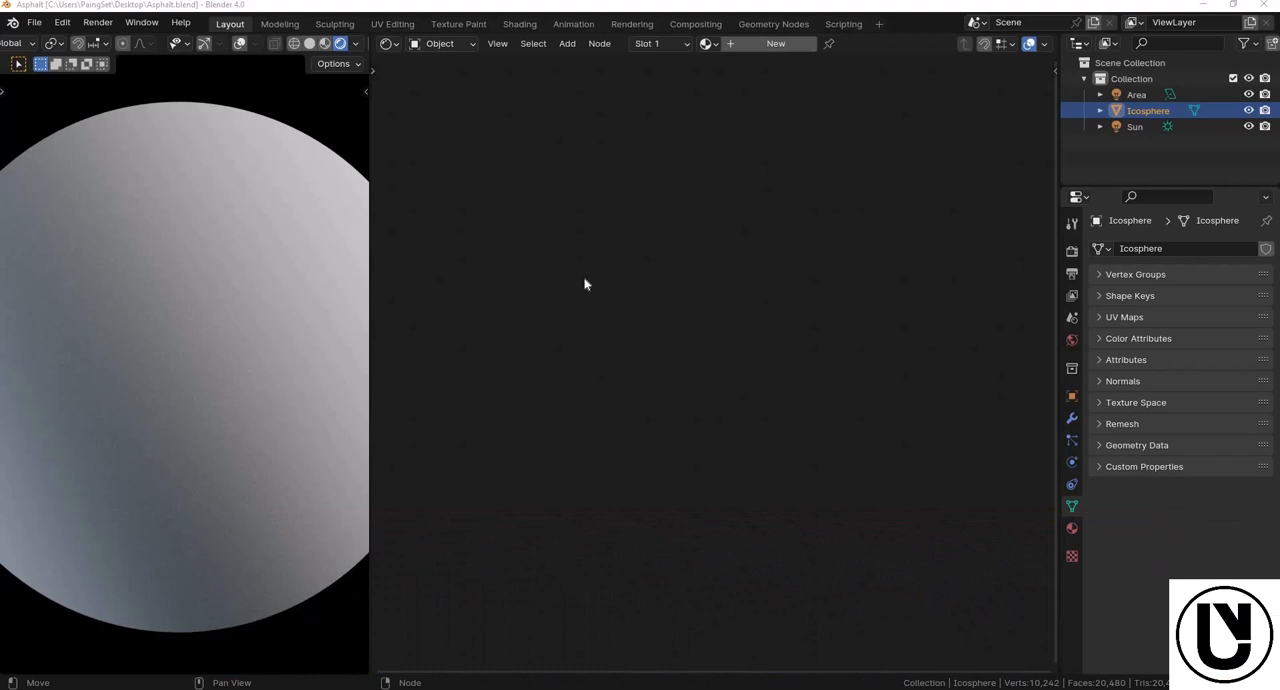
mouse_move(556, 288)
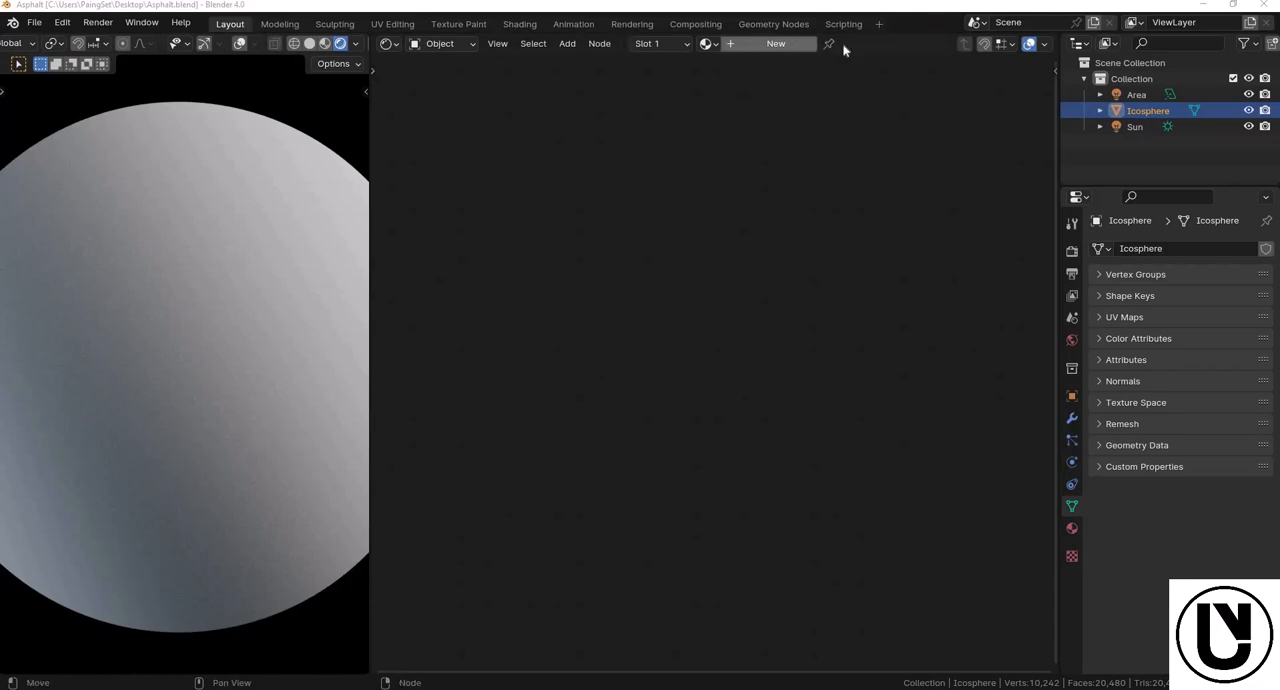
- Create a new material with a Voronoi Texture's Color linked into the Principled BSDF Base Color
click(776, 44)
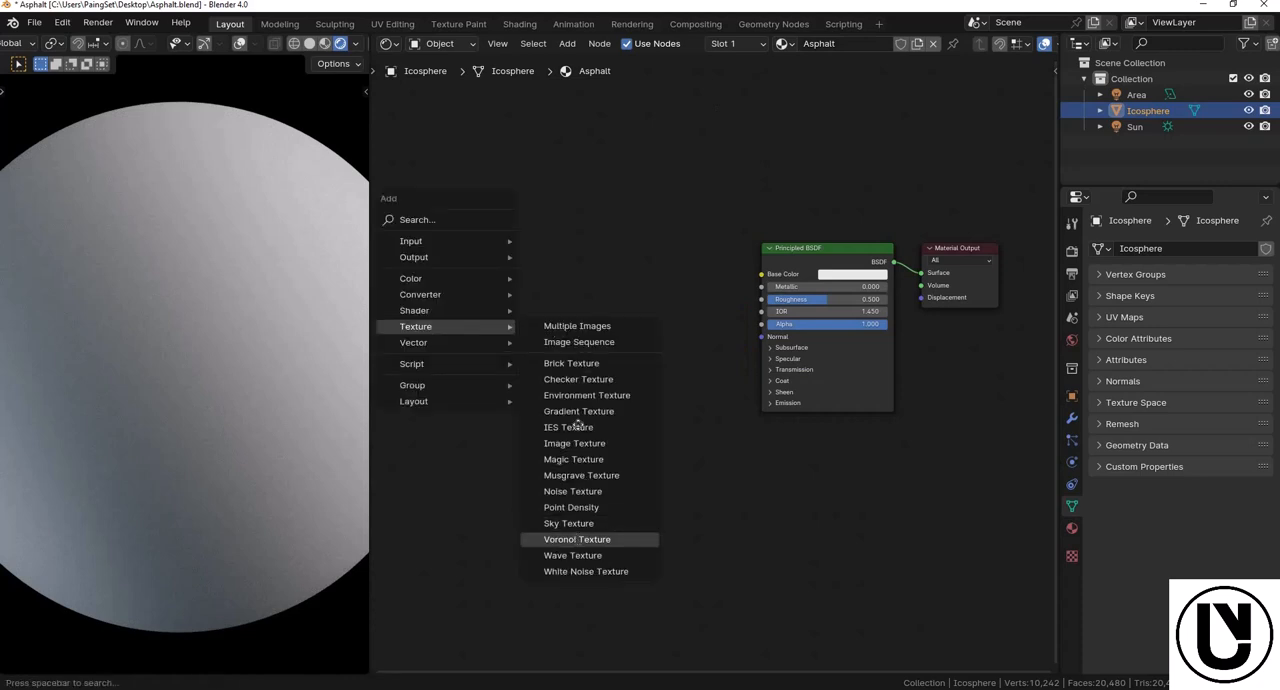
click(576, 540)
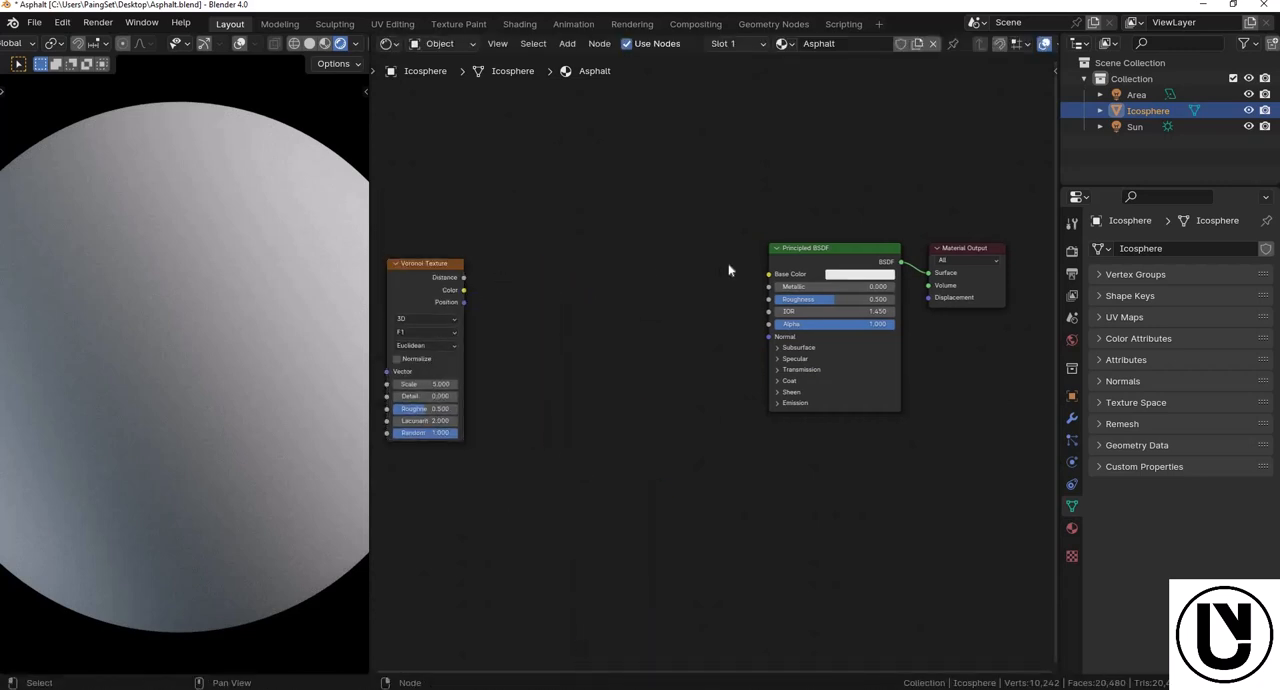
drag(464, 290, 768, 272)
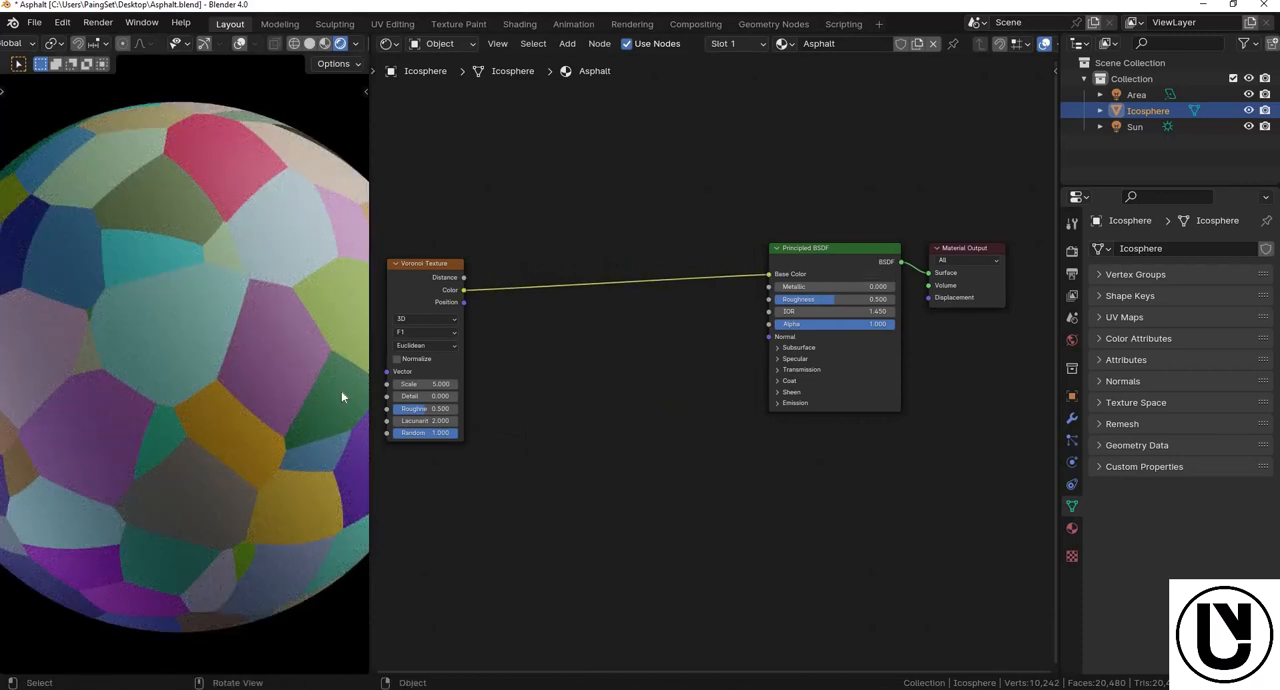
mouse_move(308, 328)
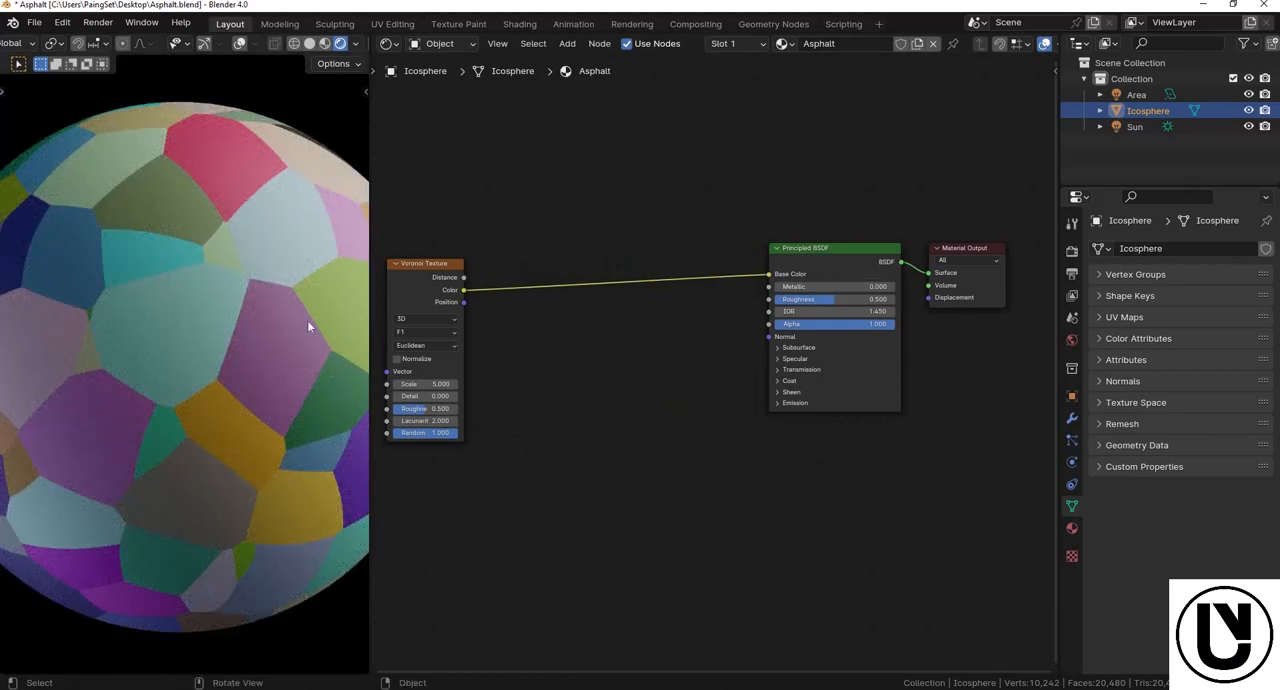
drag(424, 264, 424, 246)
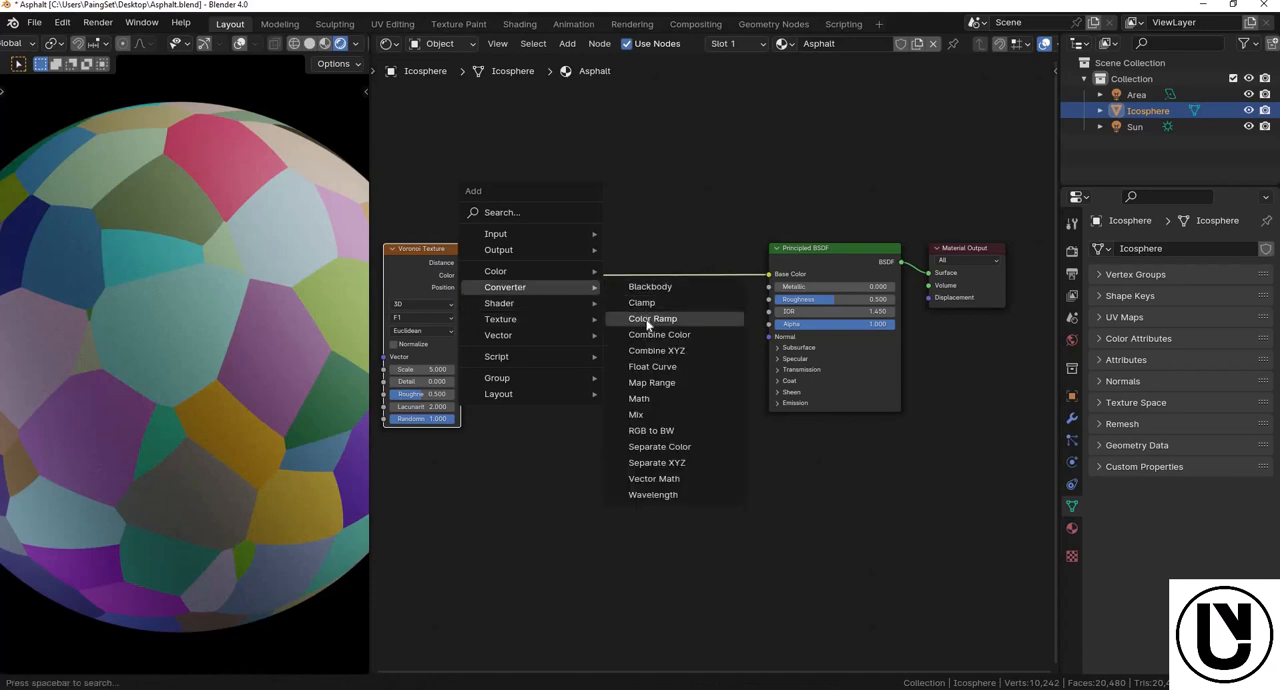
- Route Voronoi Distance to Edge through a Color Ramp into base colour, with Voronoi scale 125
click(652, 318)
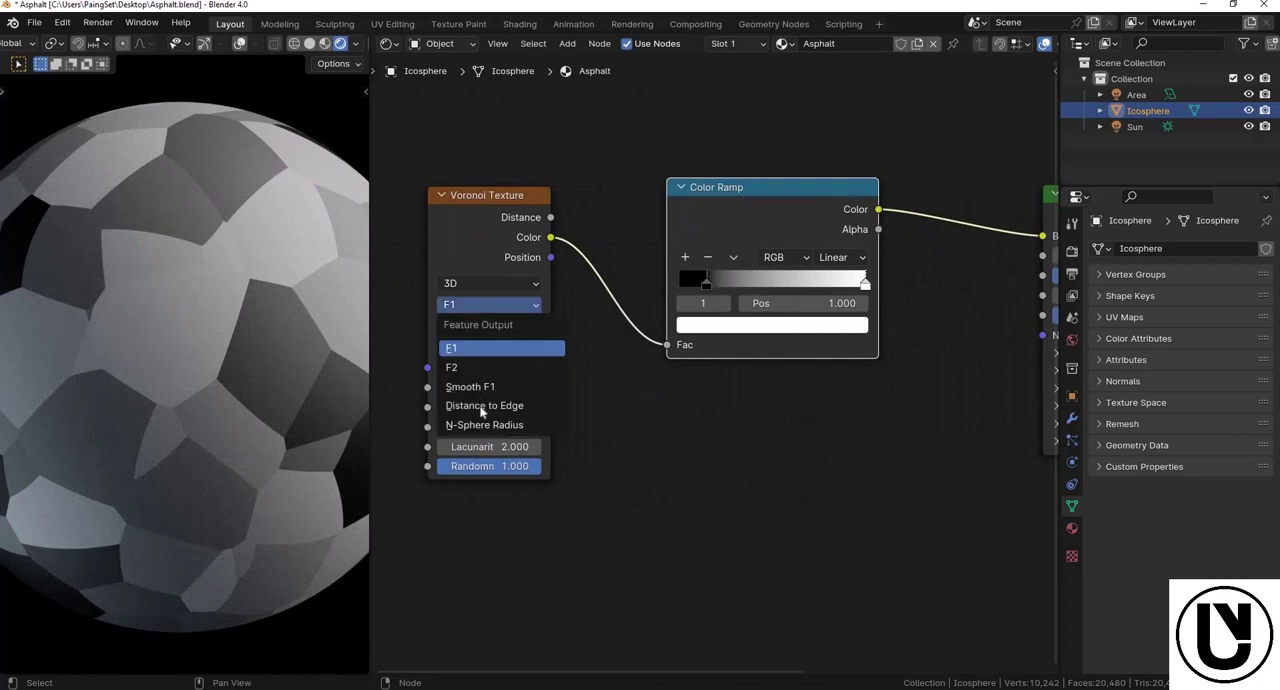
click(484, 406)
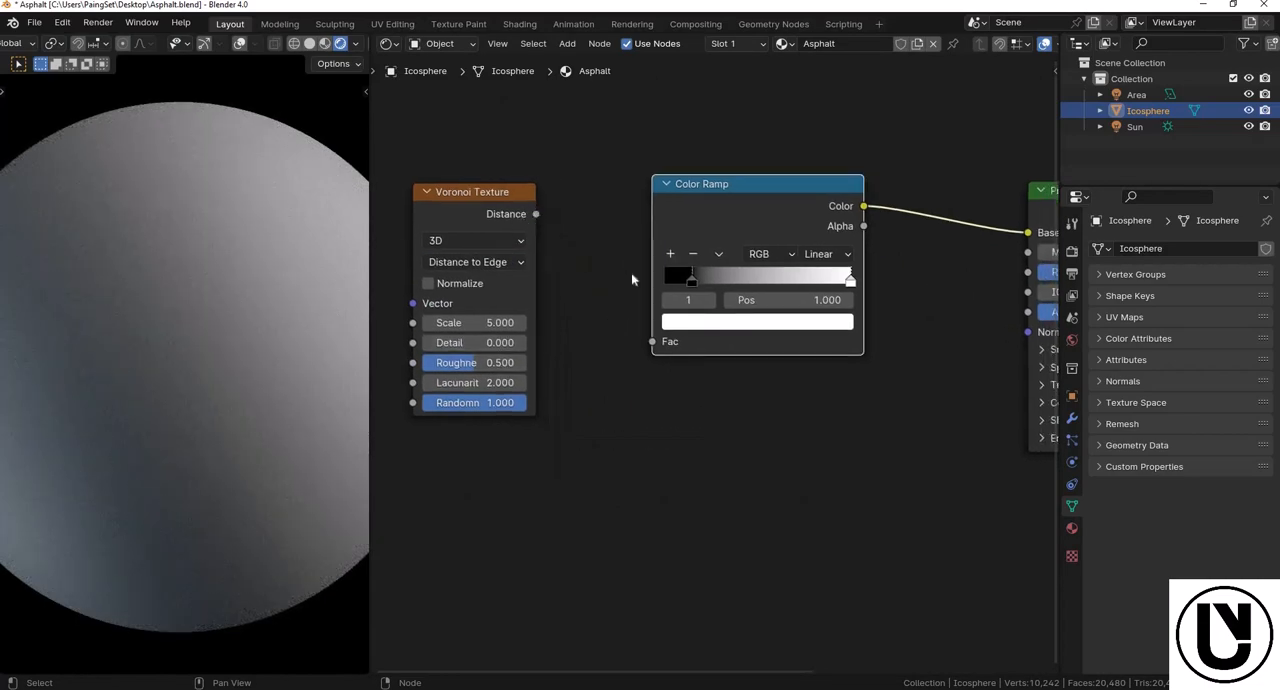
drag(536, 212, 652, 340)
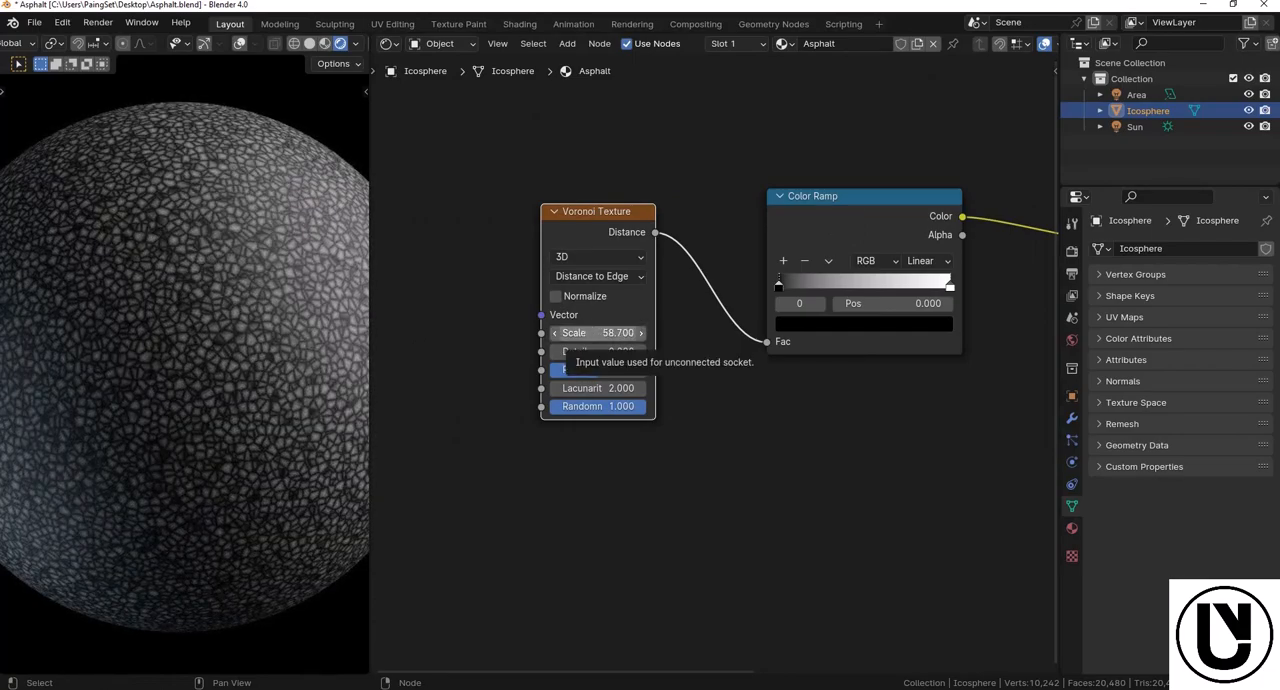
drag(596, 332, 640, 332)
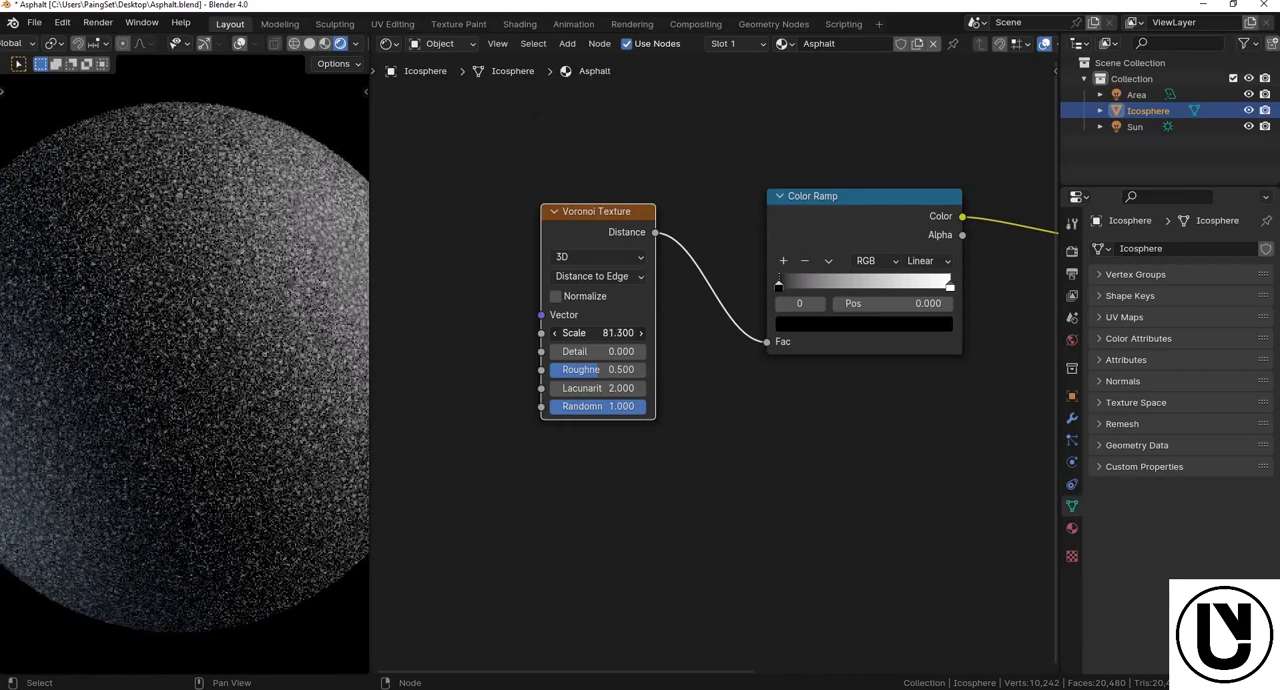
click(596, 332)
text(125.000)
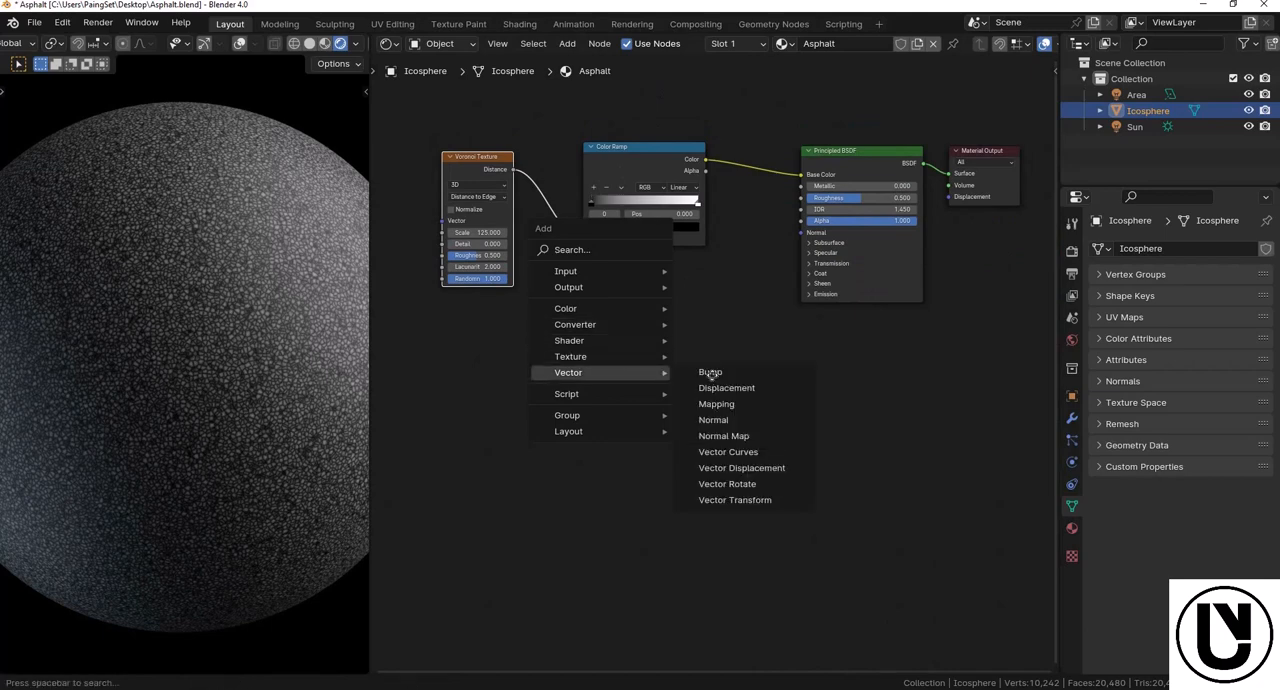
- Add a Bump node with Voronoi Distance as Height driving the BSDF Normal
click(708, 372)
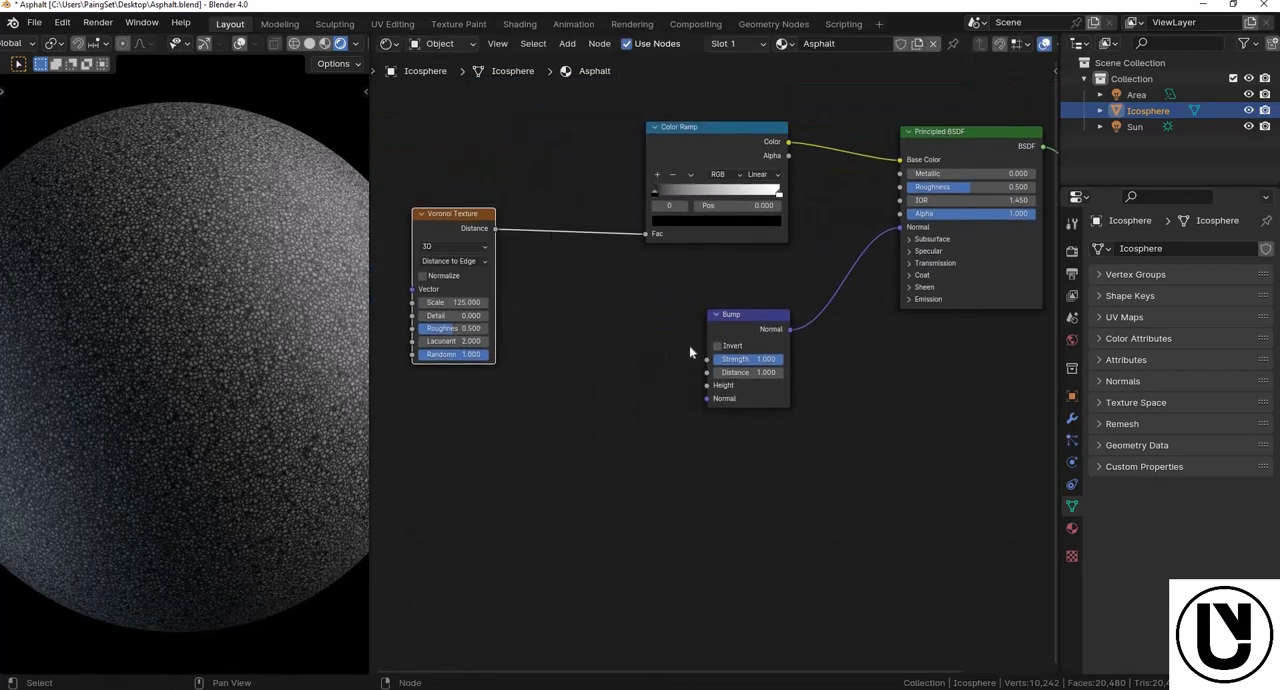
drag(496, 228, 678, 382)
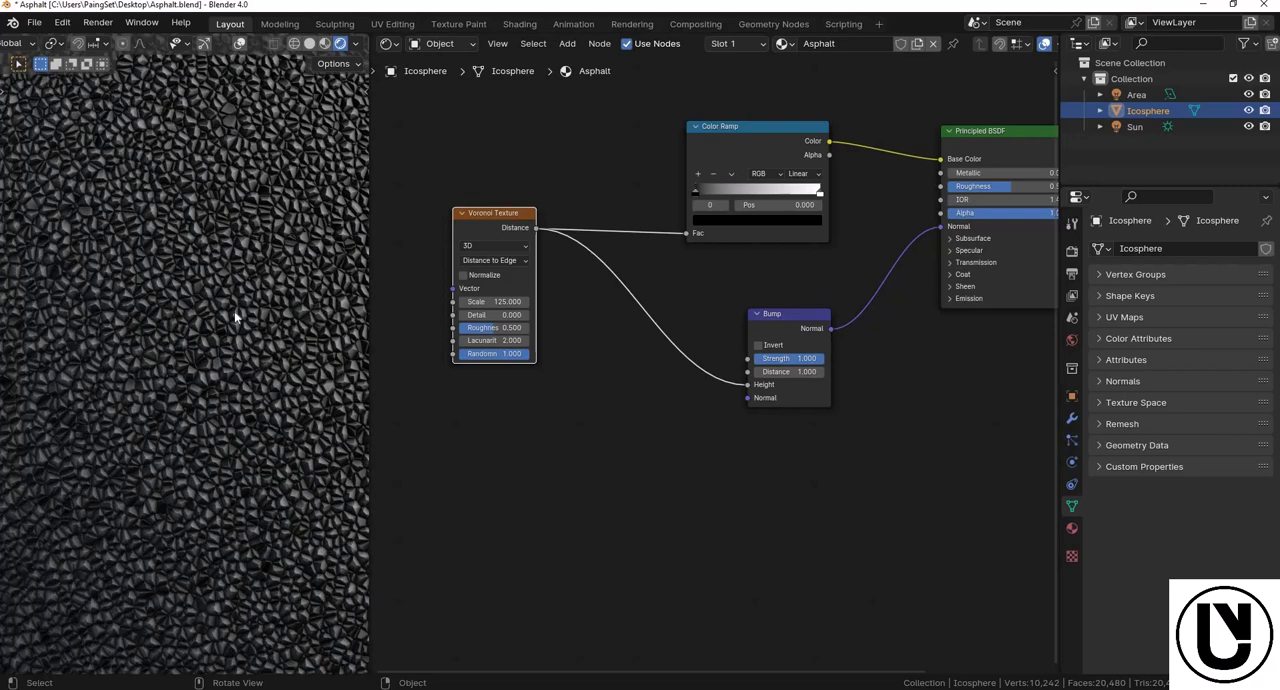
mouse_move(504, 272)
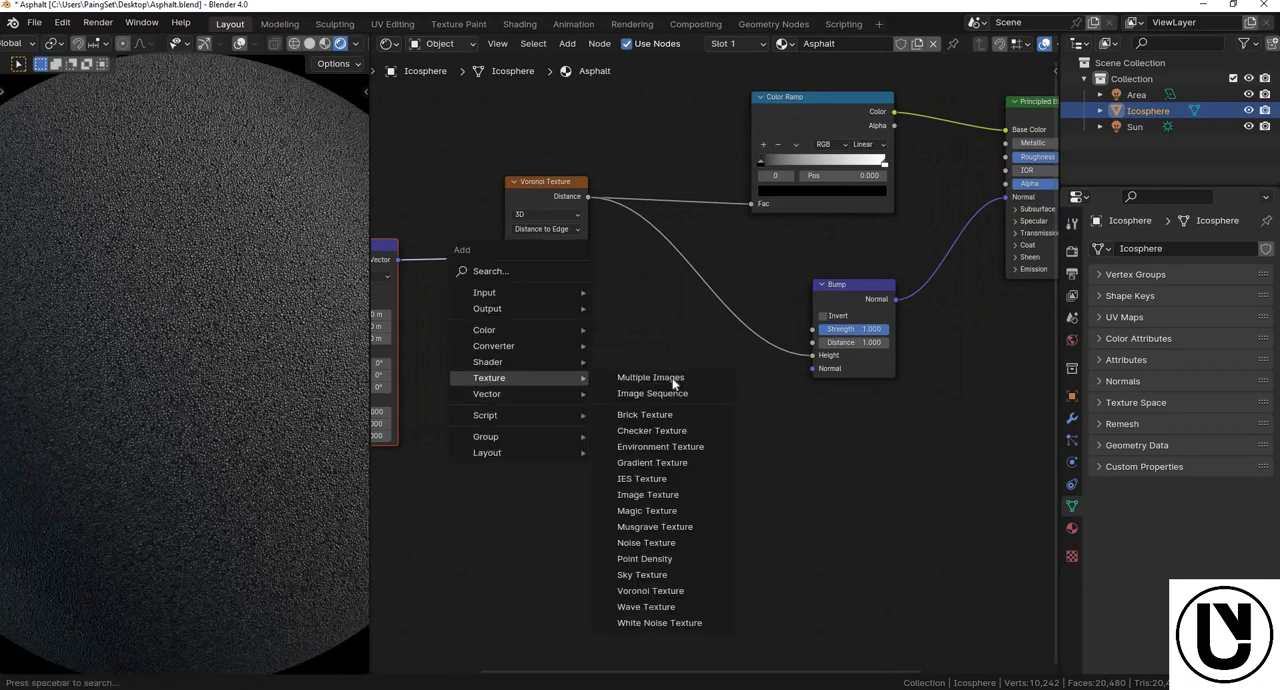
mouse_move(646, 542)
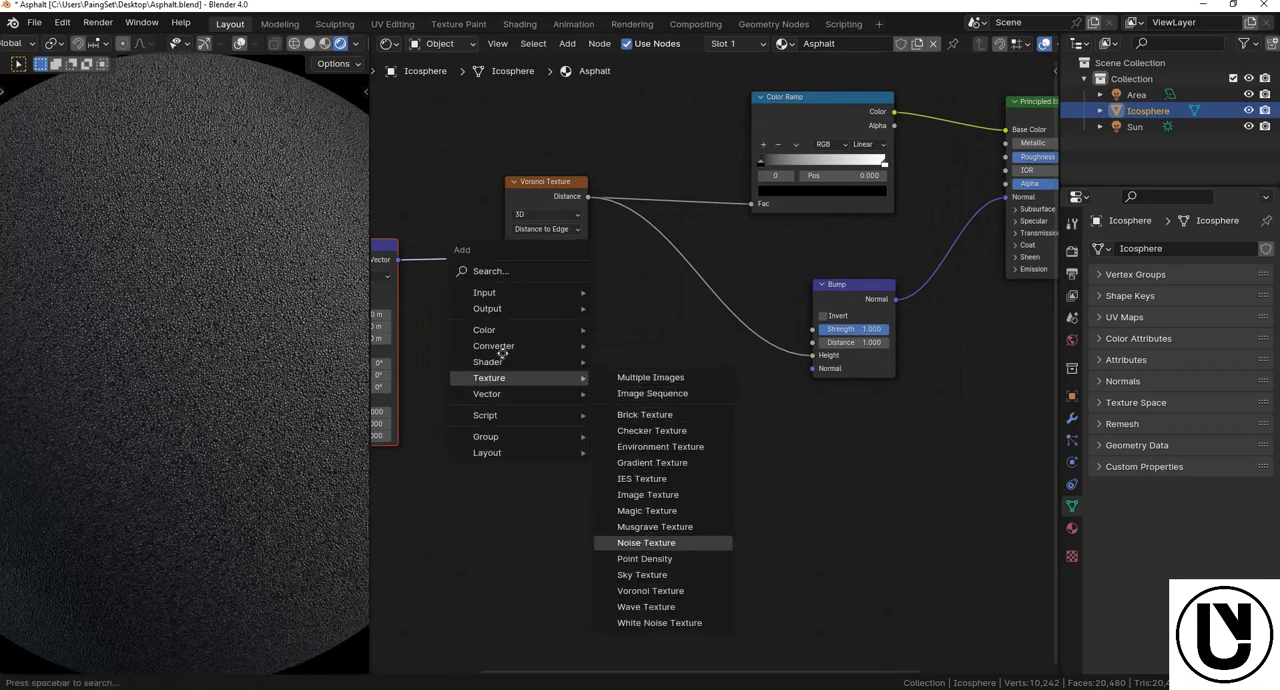
- Add a Noise Texture fed by the same Mapping Vector as the Voronoi
click(646, 542)
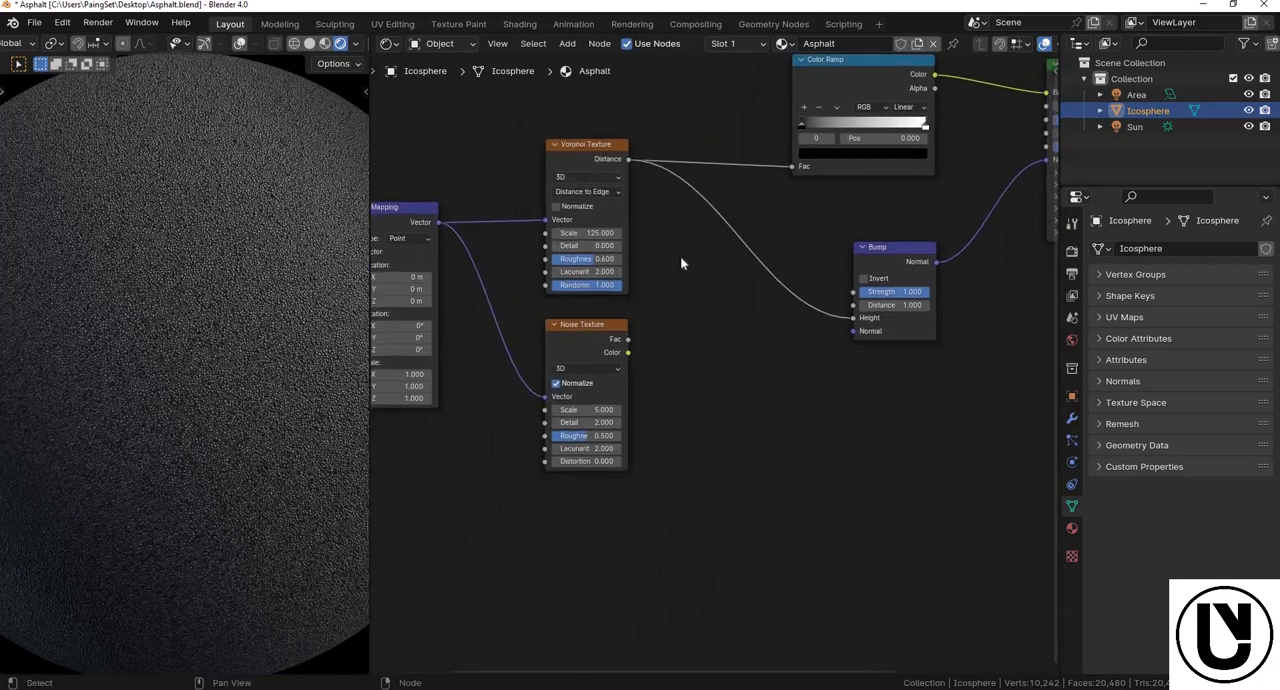
mouse_move(626, 228)
text(1)
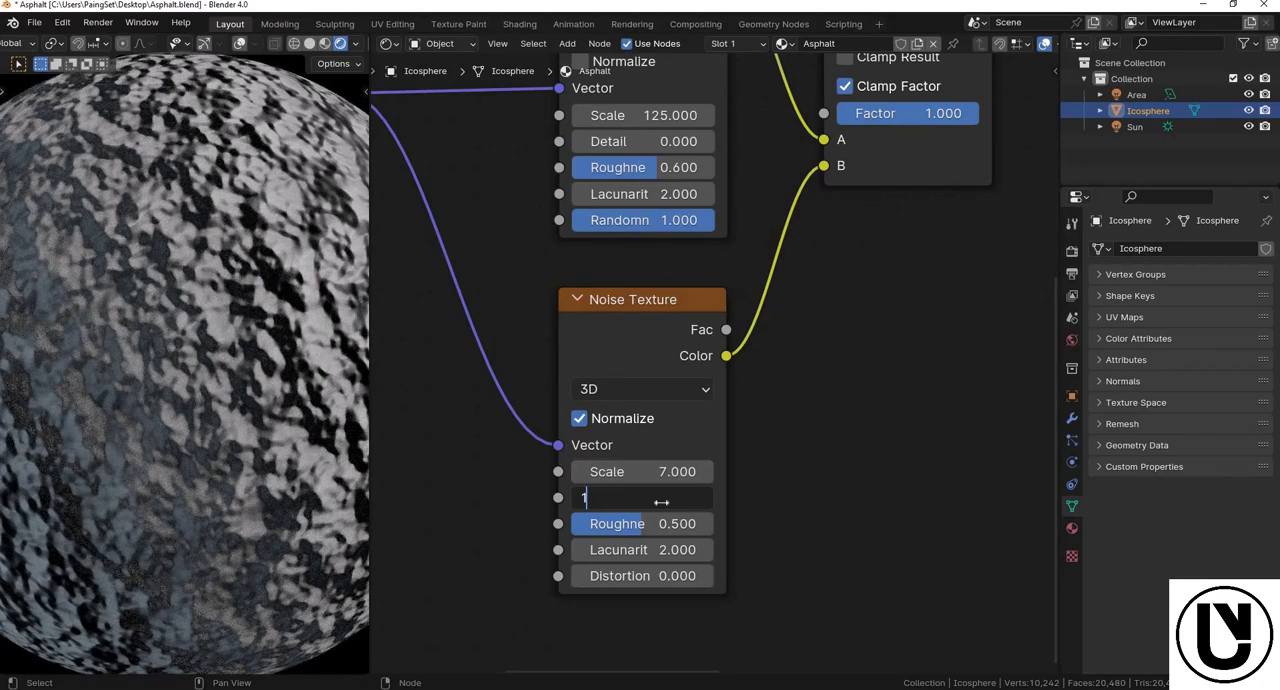
- Set the Noise texture Detail to 12 and adjust its scale for the bump mix
text(2)
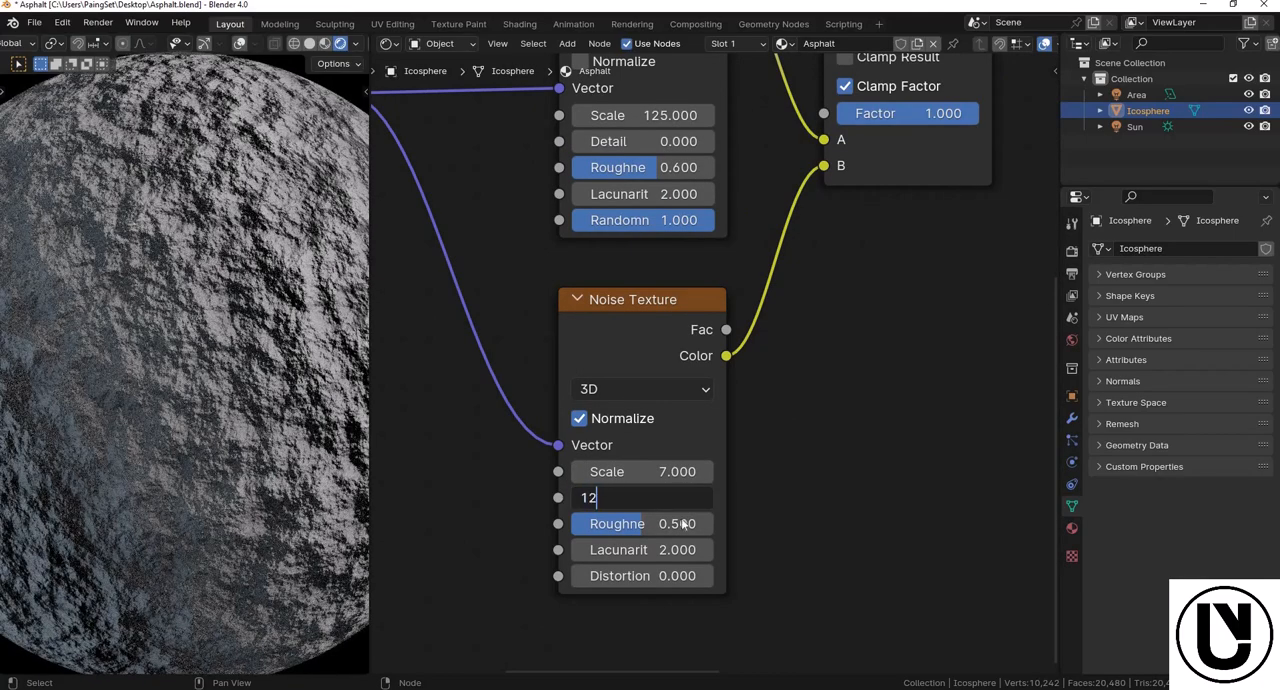
key(Return)
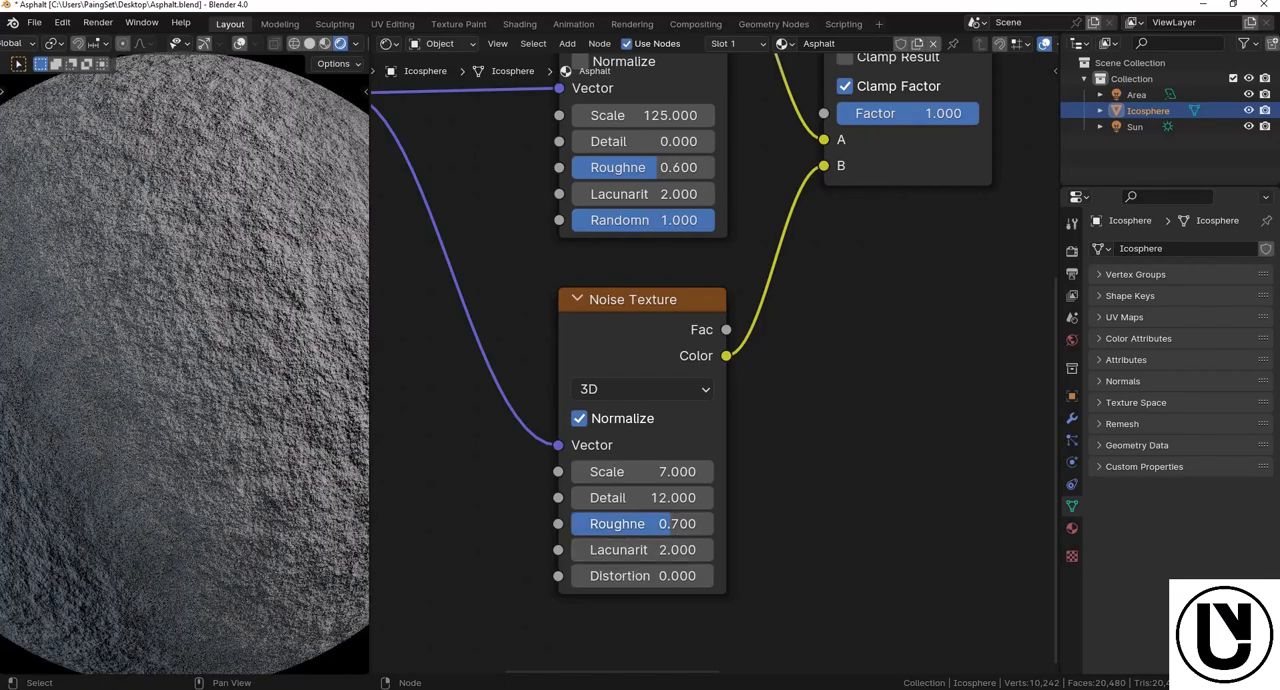
click(640, 470)
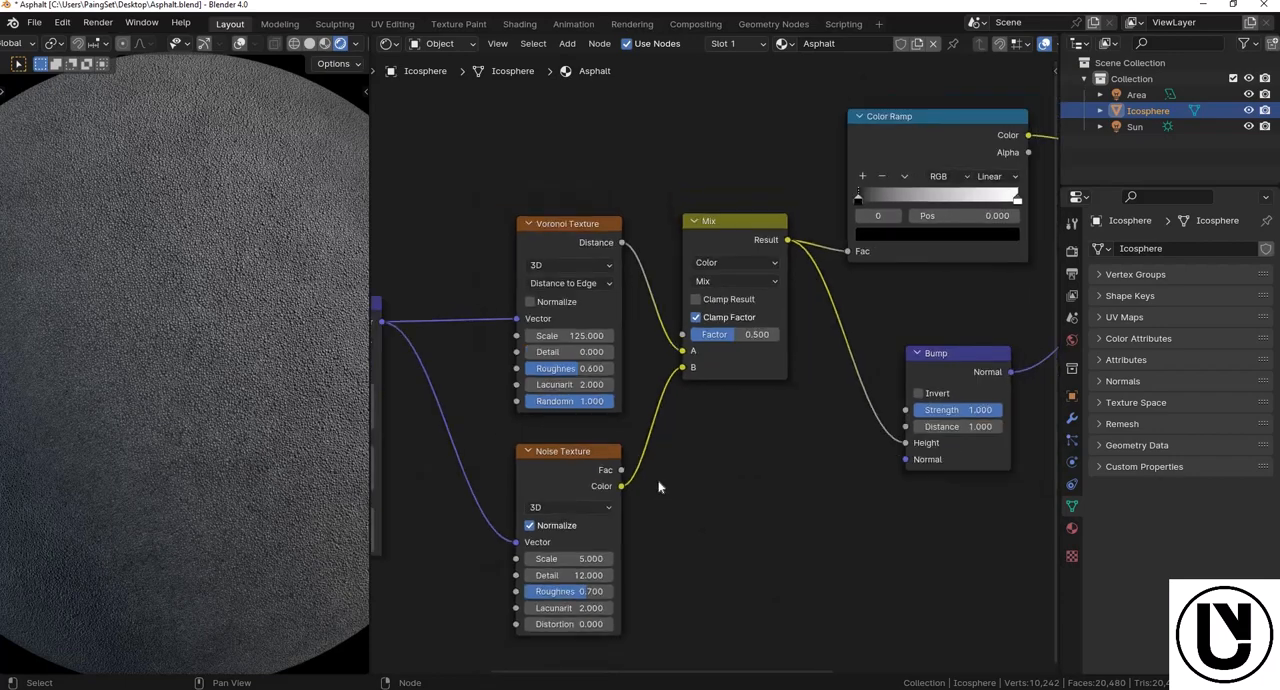
- Move the Noise texture above the Voronoi and edit its scale to drive a patchier mix
drag(660, 488, 720, 550)
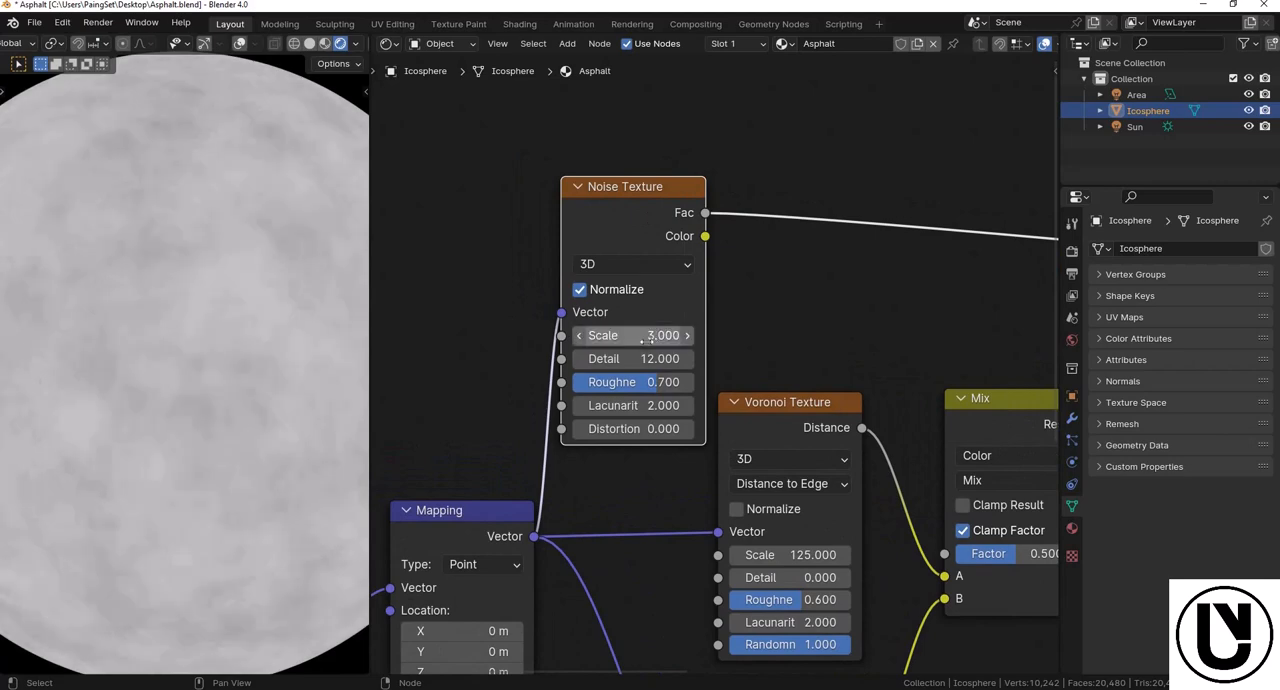
double_click(632, 336)
text(3.500)
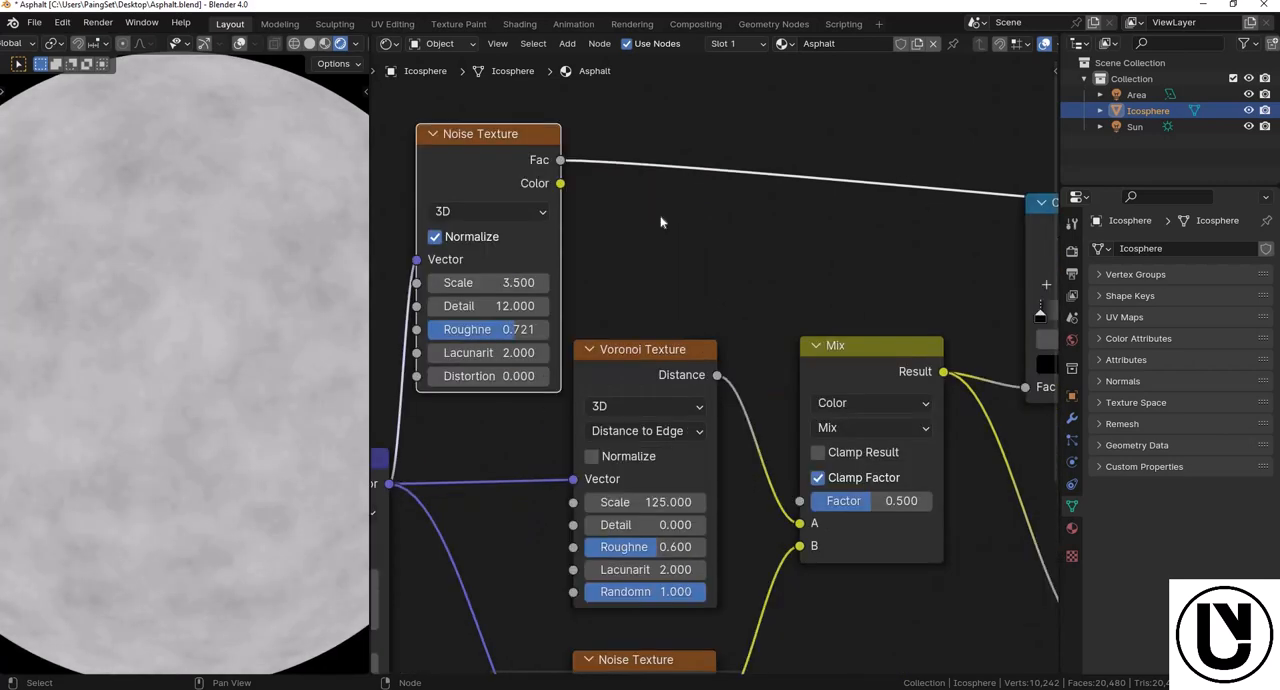
click(566, 44)
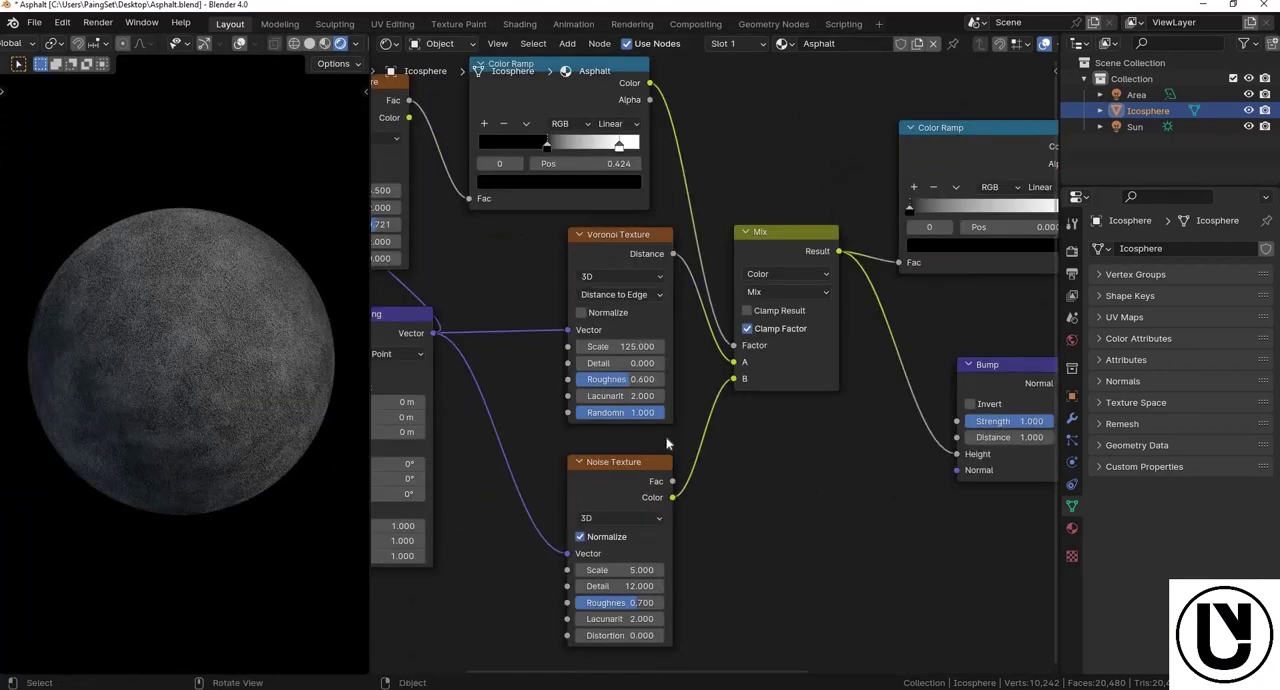
mouse_move(186, 348)
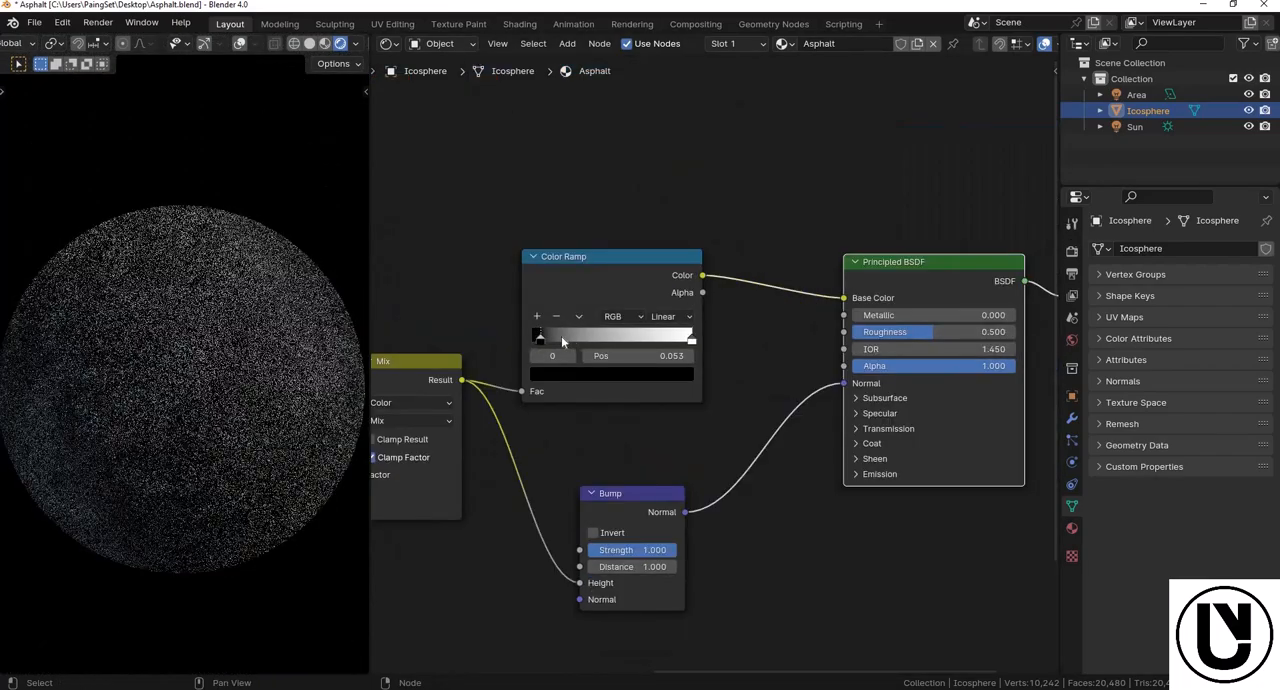
- Drag the Color Ramp's black stop to about 0.145 for dark grey asphalt and bump strength 0.700
drag(560, 336, 570, 336)
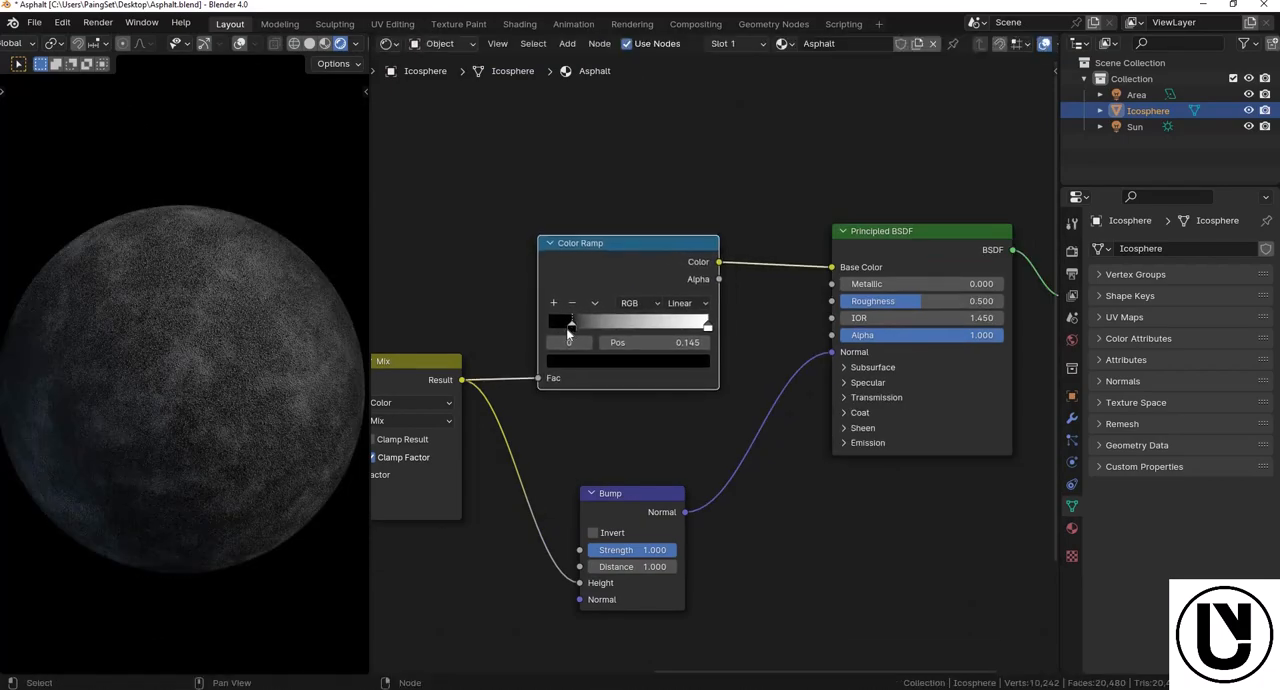
click(568, 320)
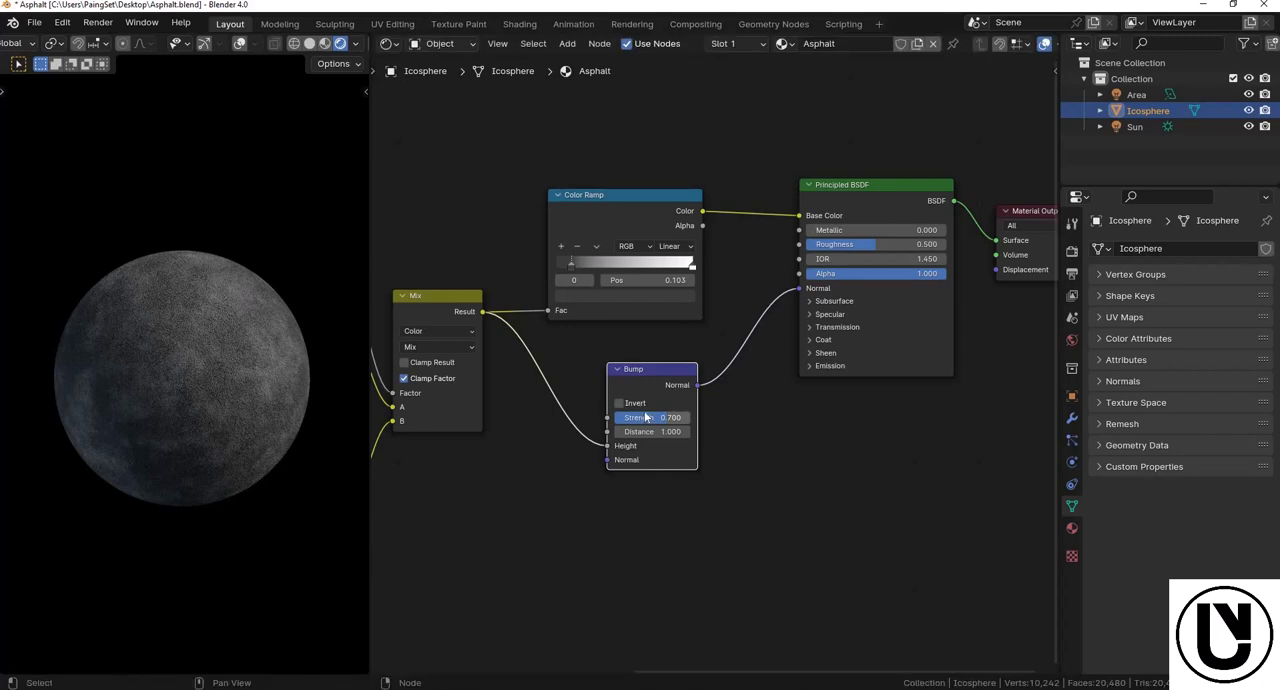
mouse_move(650, 432)
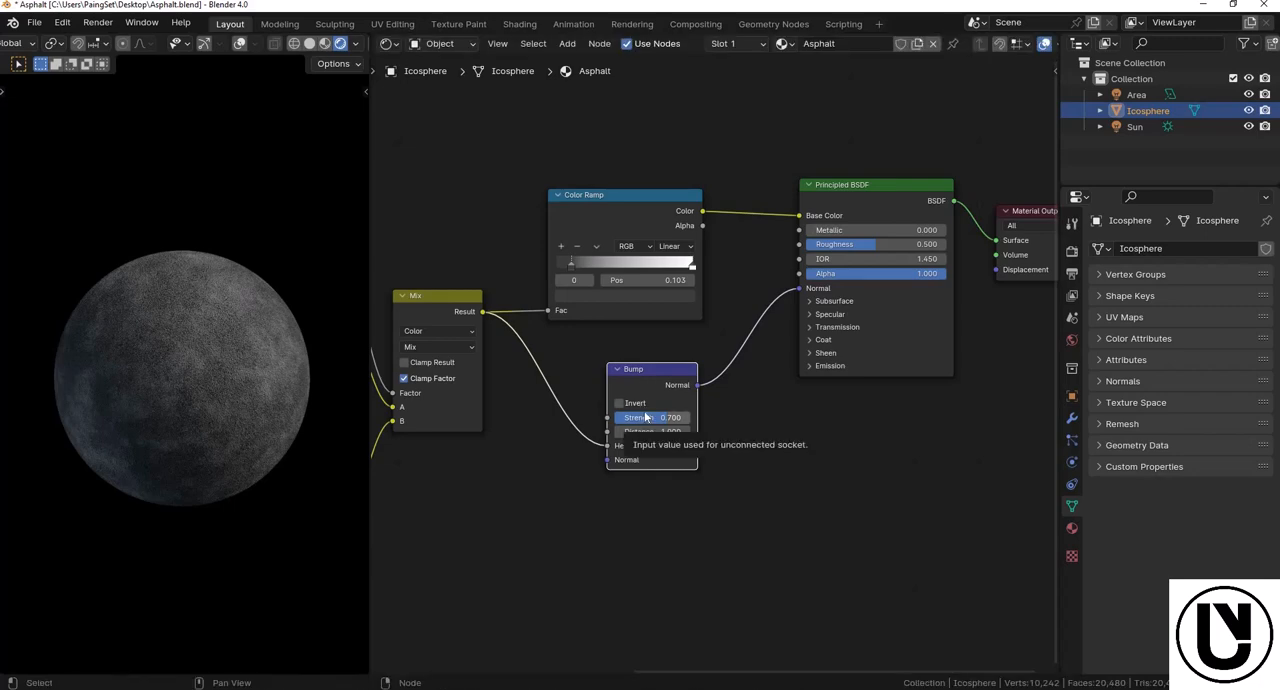
scroll(down, 3)
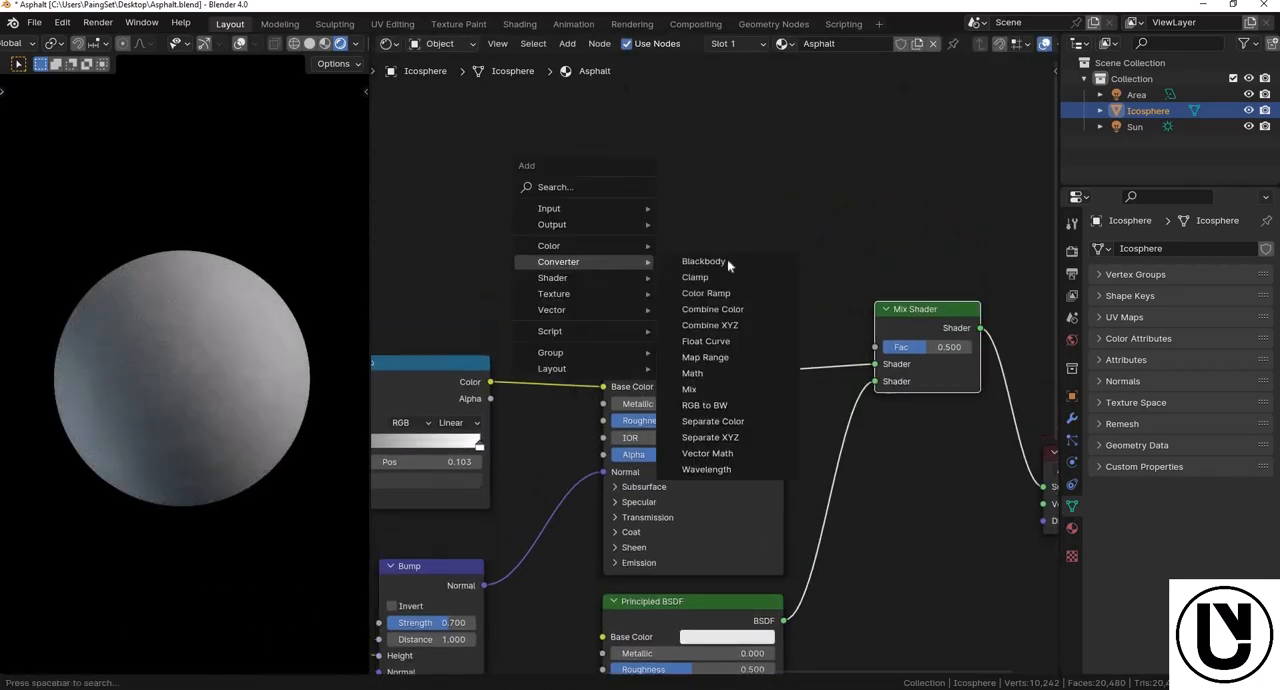
- Add a Color Ramp into the Mix Shader Fac, driven by a new Voronoi set to Distance to Edge
click(706, 292)
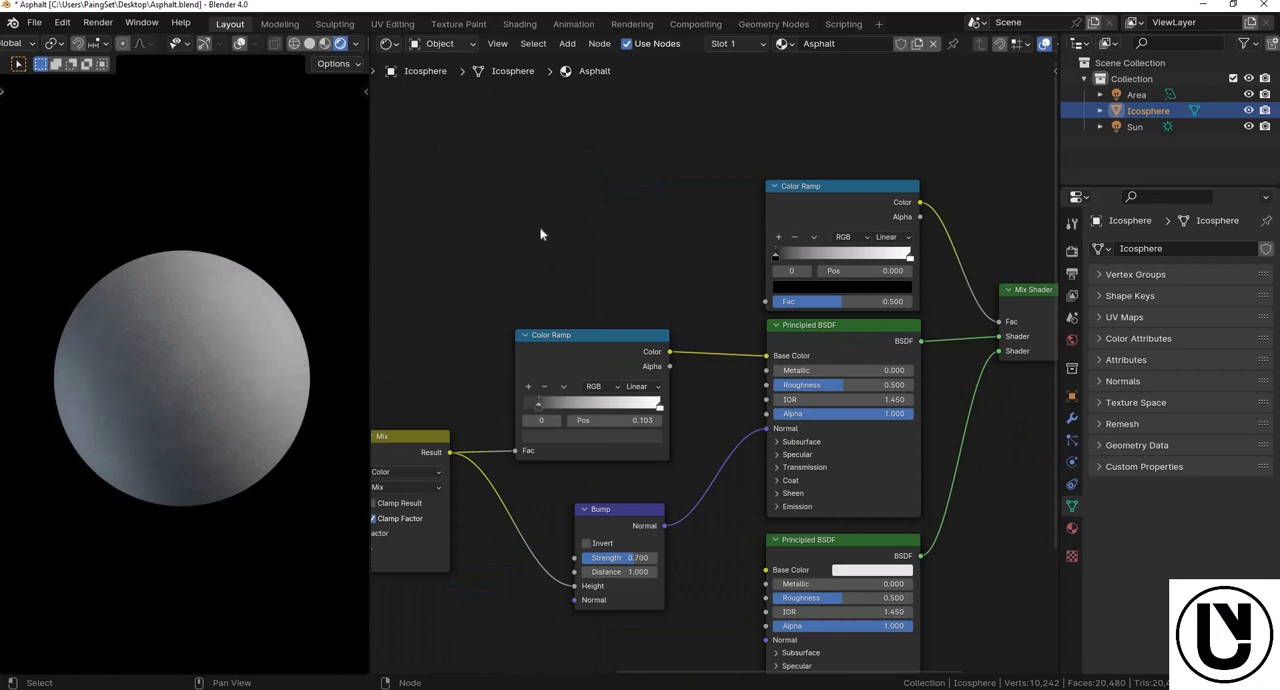
click(568, 44)
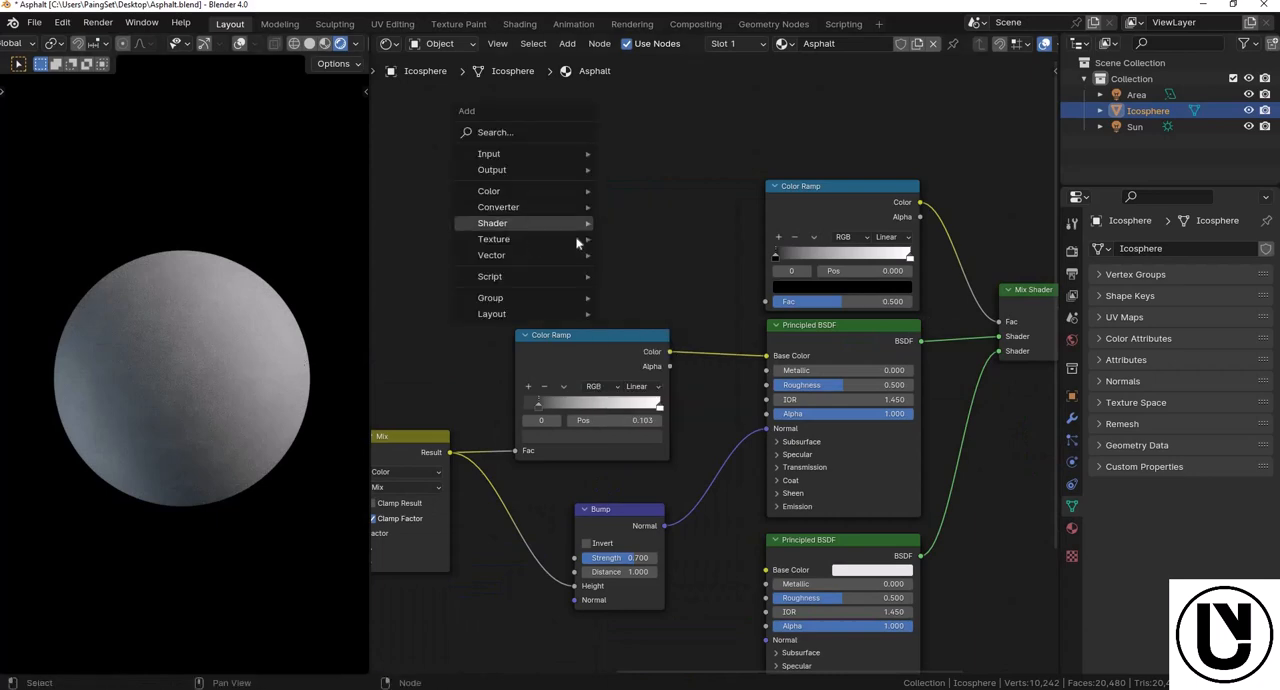
click(492, 238)
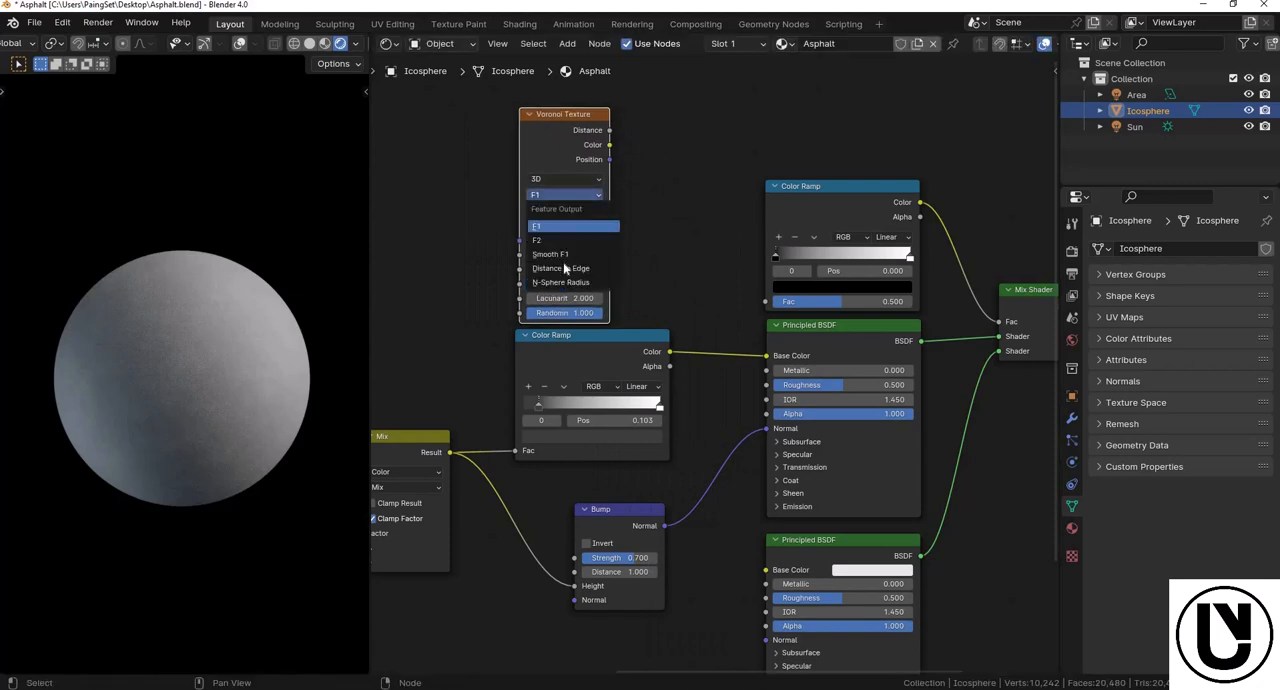
click(560, 268)
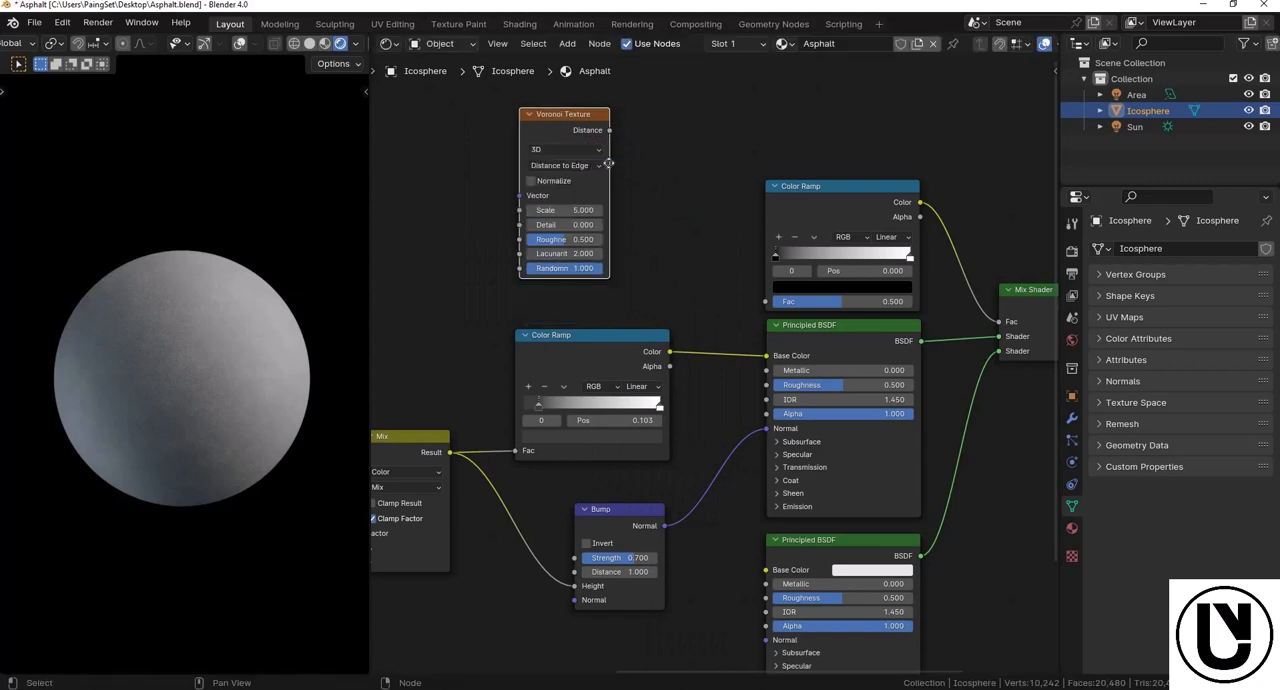
drag(564, 112, 616, 156)
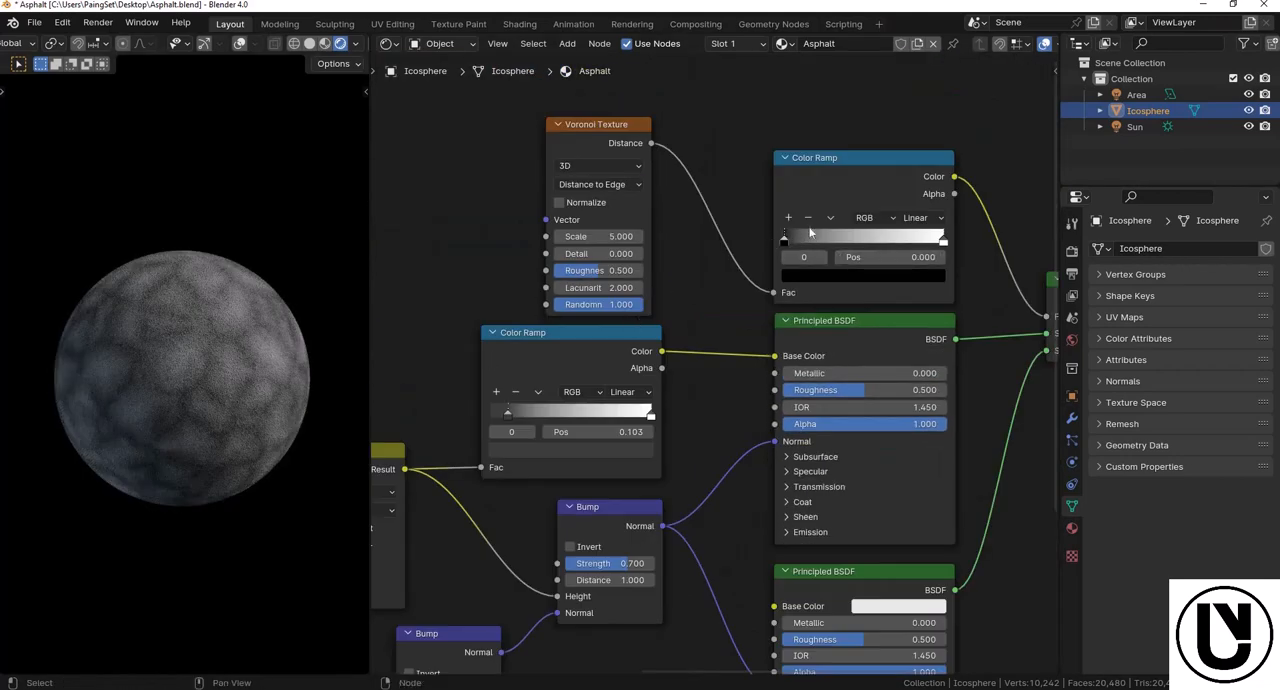
- Tighten the crack Color Ramp stops near the white end so only thin crack lines remain
click(828, 216)
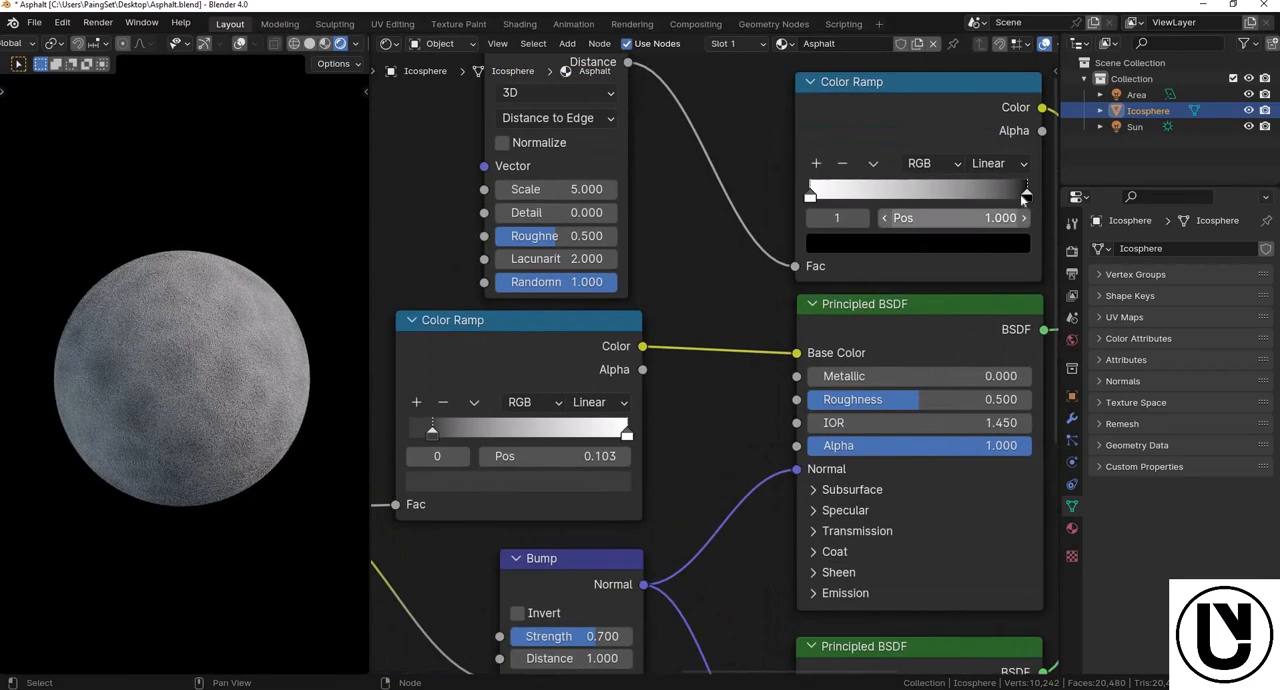
drag(1024, 190, 882, 190)
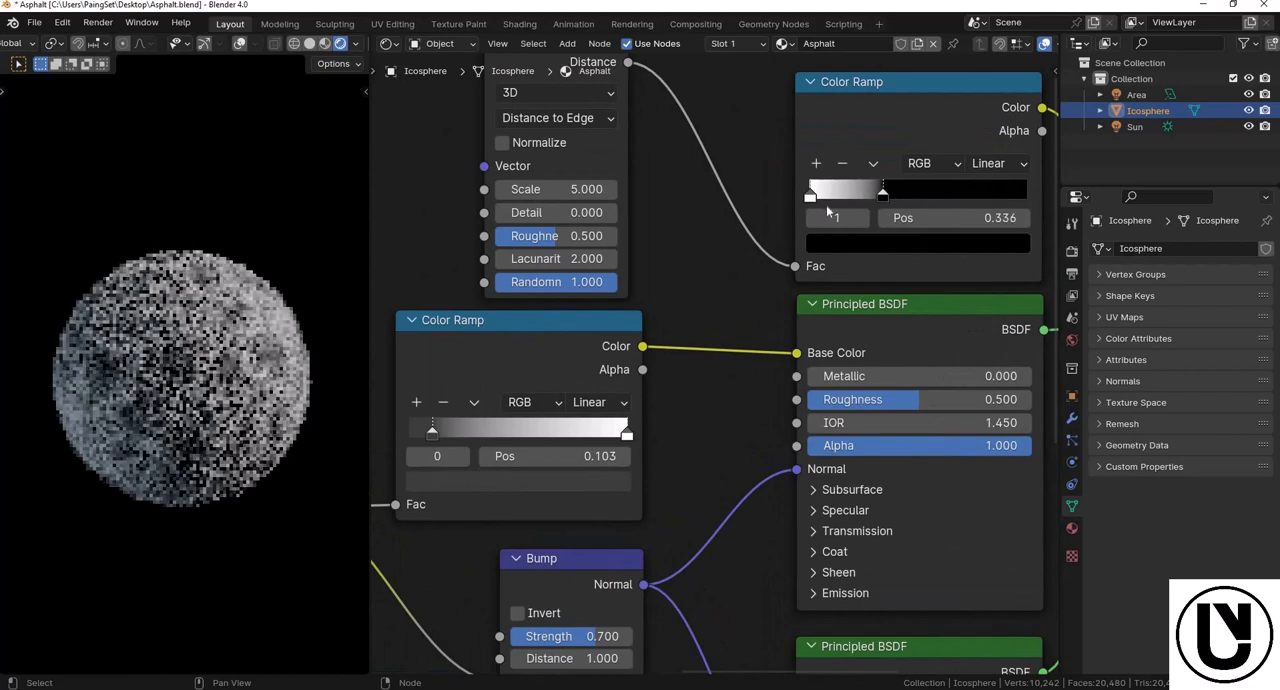
drag(882, 190, 814, 190)
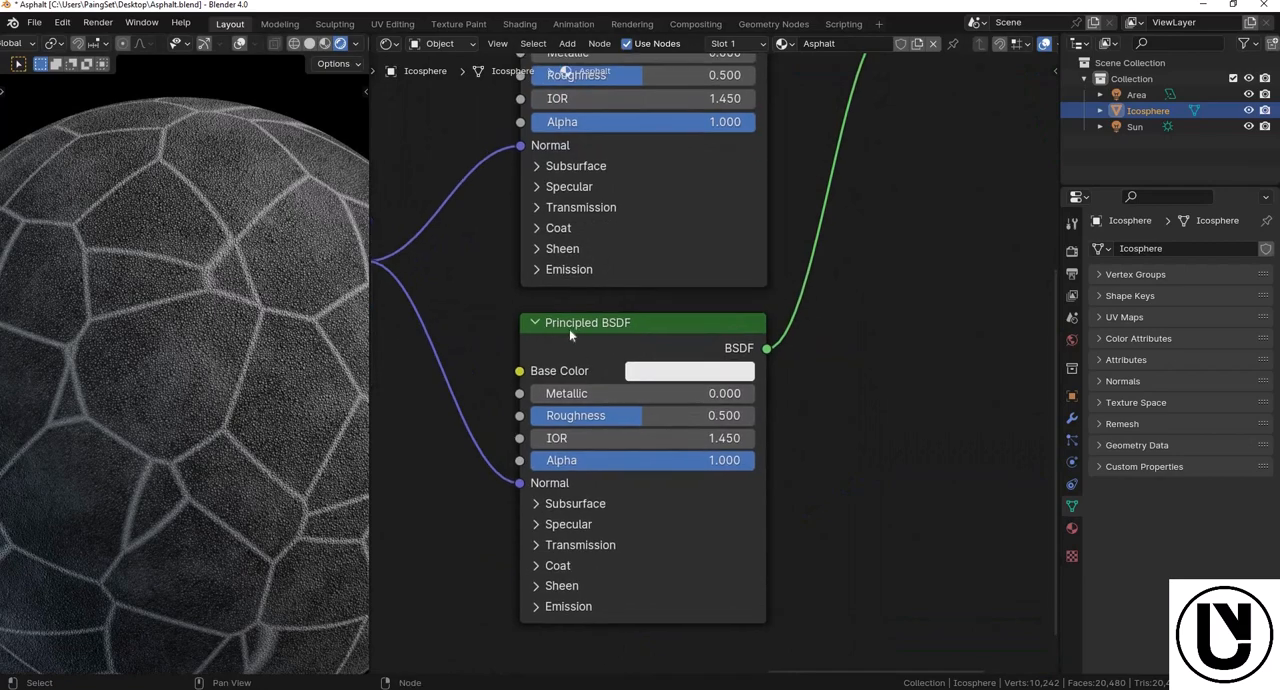
click(688, 370)
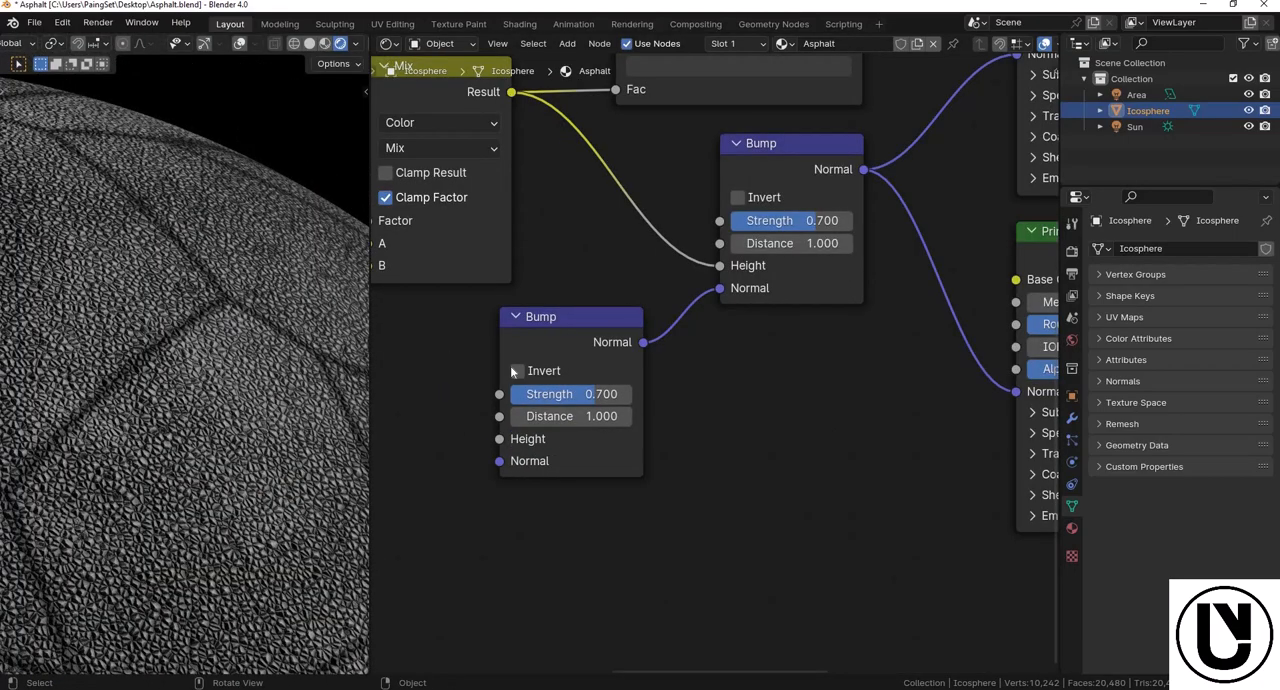
- Enable Invert on the second Bump node so the crack lines sink into the surface
click(516, 370)
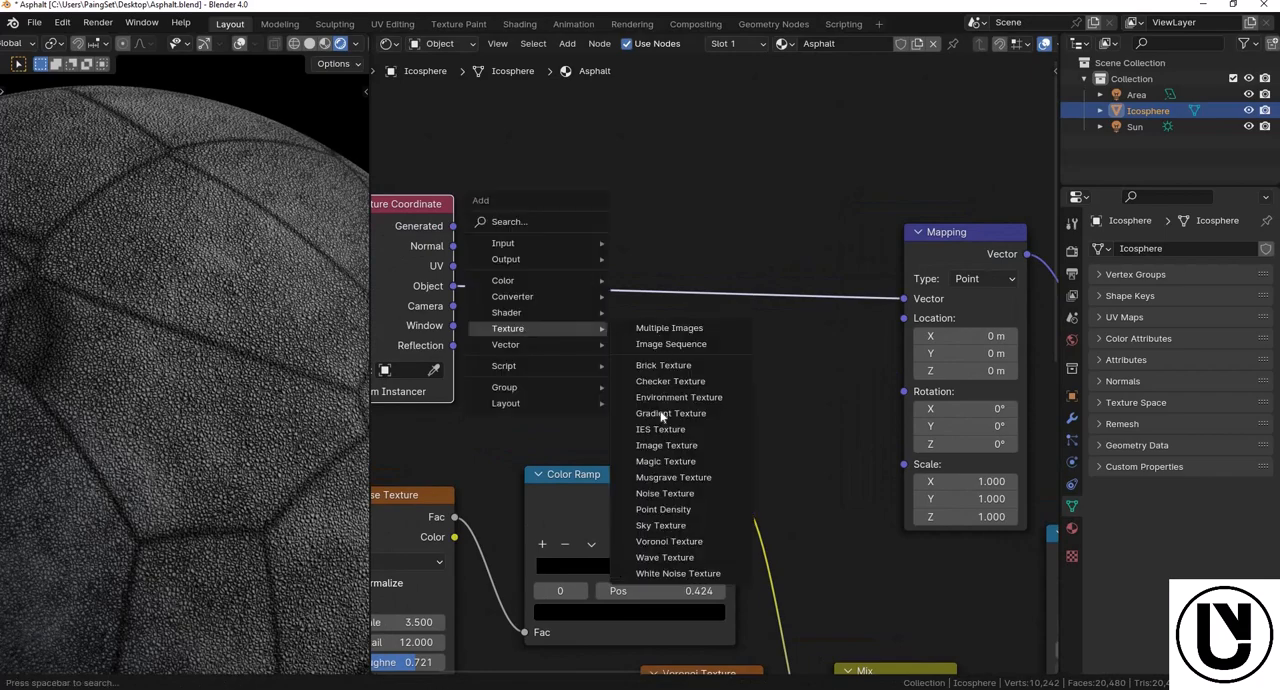
- Mix a Noise Texture with the object coordinates to distort the crack Mapping vector into wavy lines
click(664, 492)
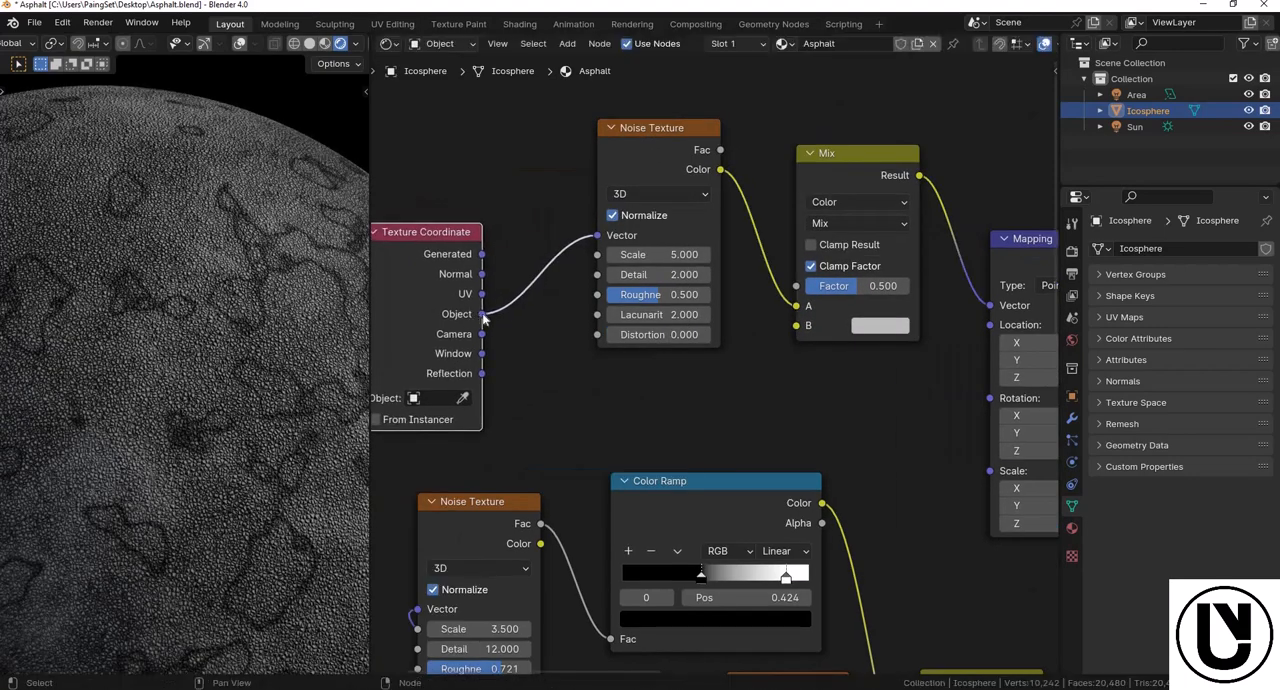
drag(484, 314, 800, 324)
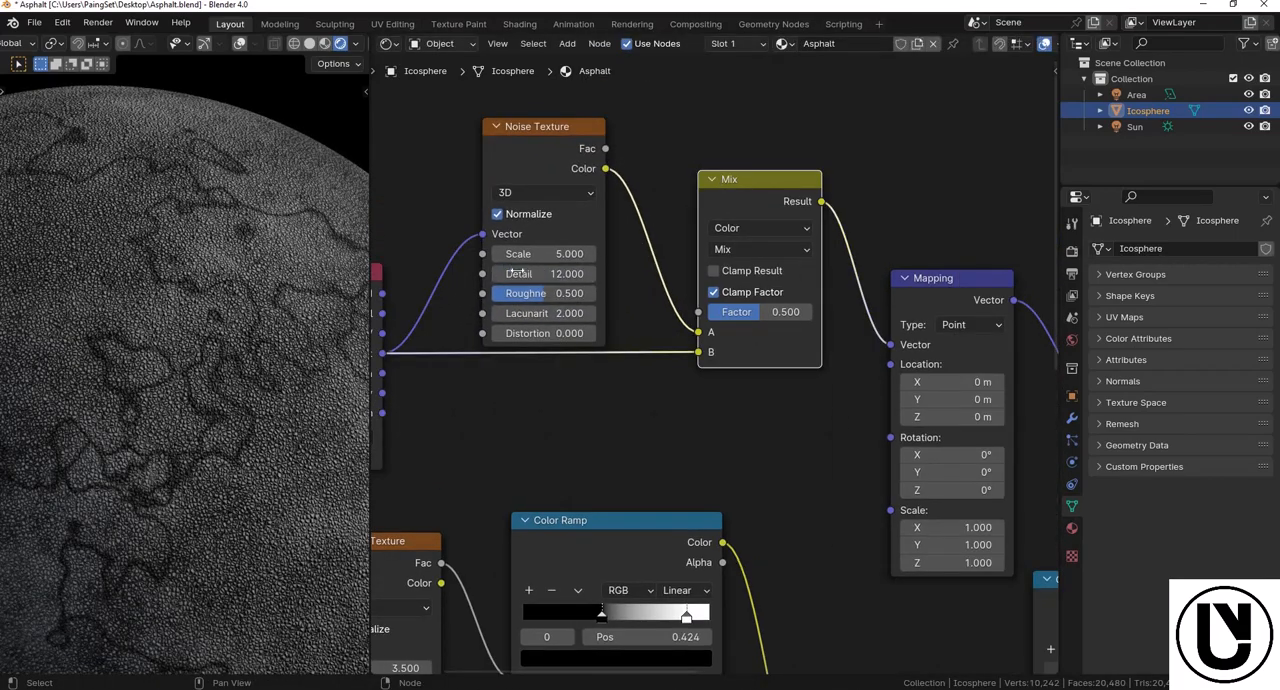
drag(544, 292, 556, 292)
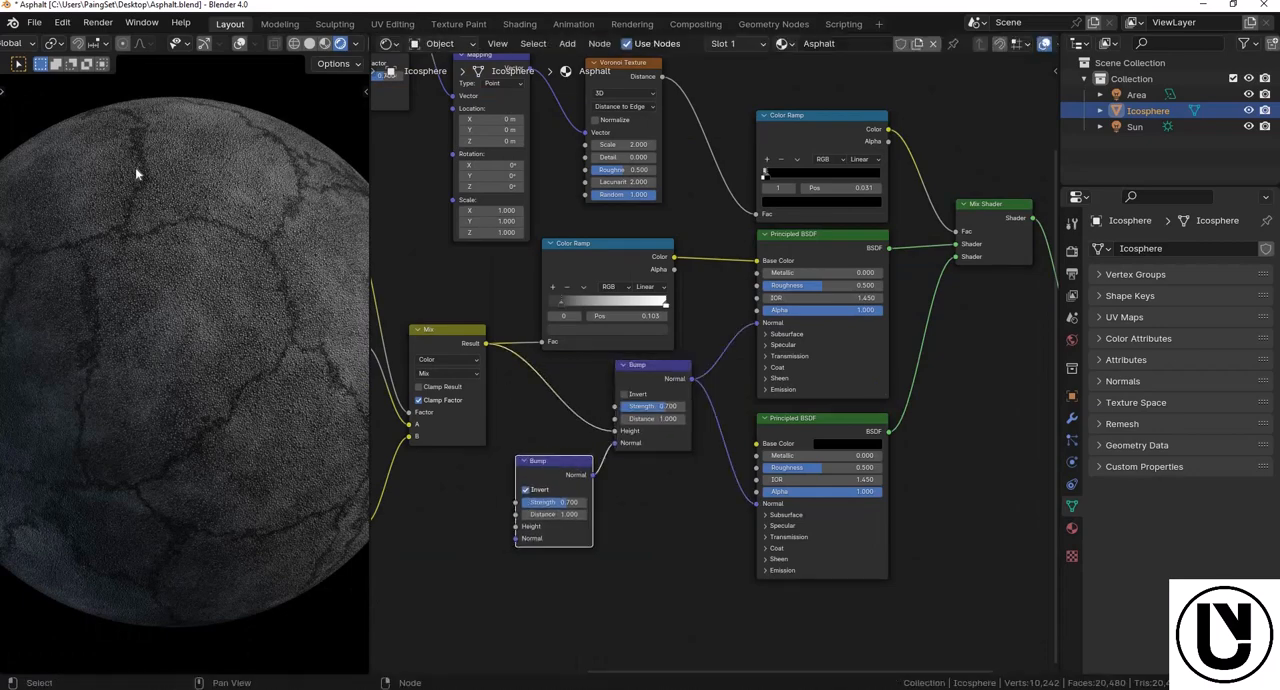
mouse_move(884, 136)
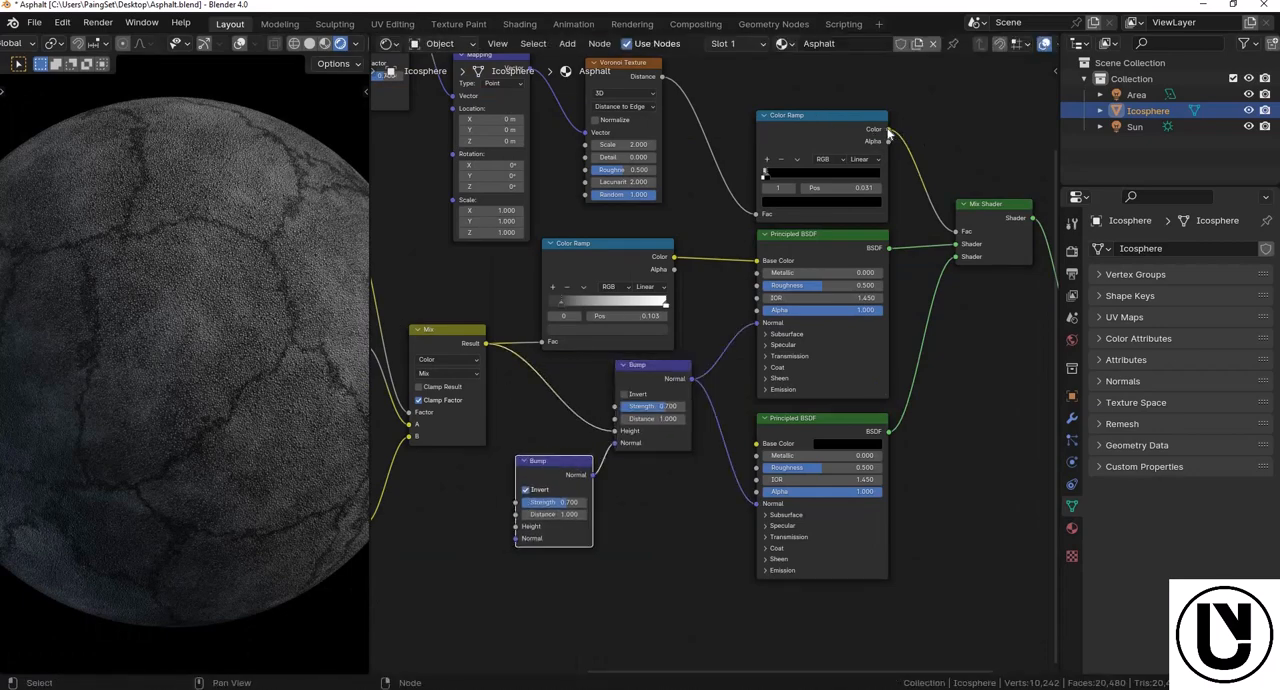